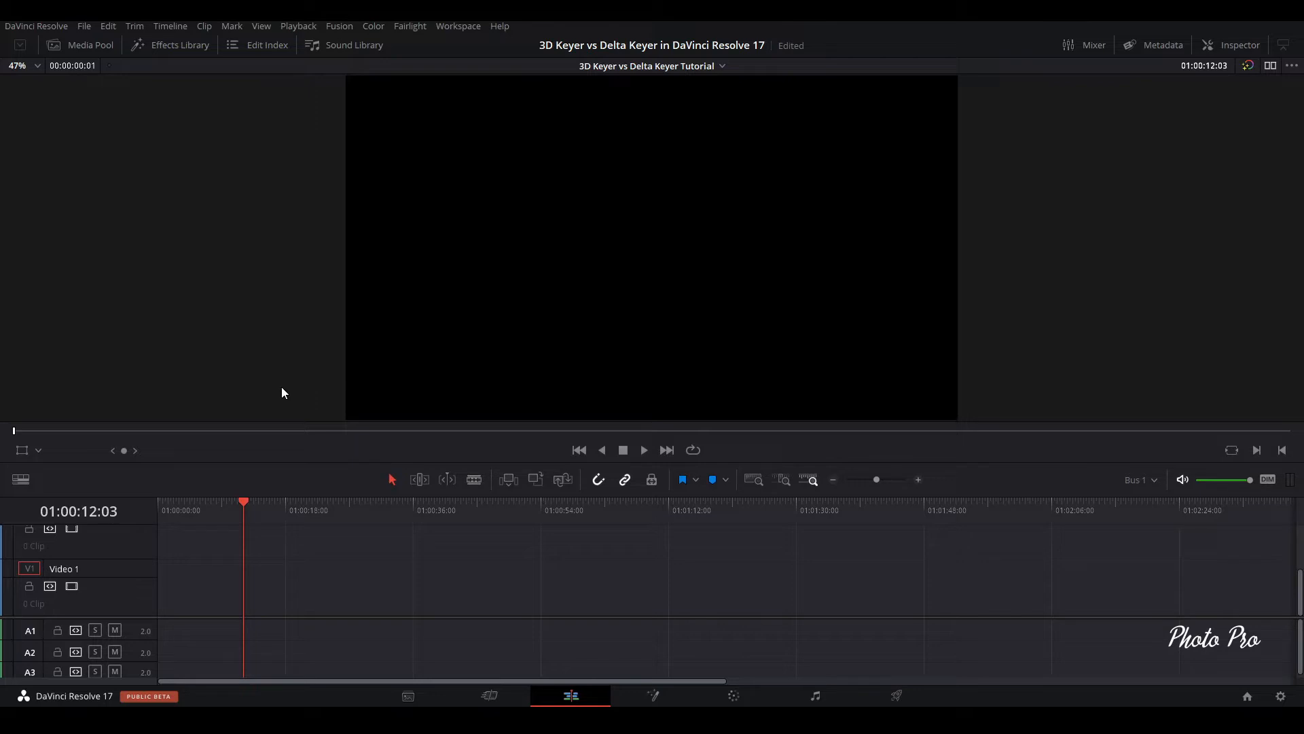
pyautogui.moveTo(213, 361)
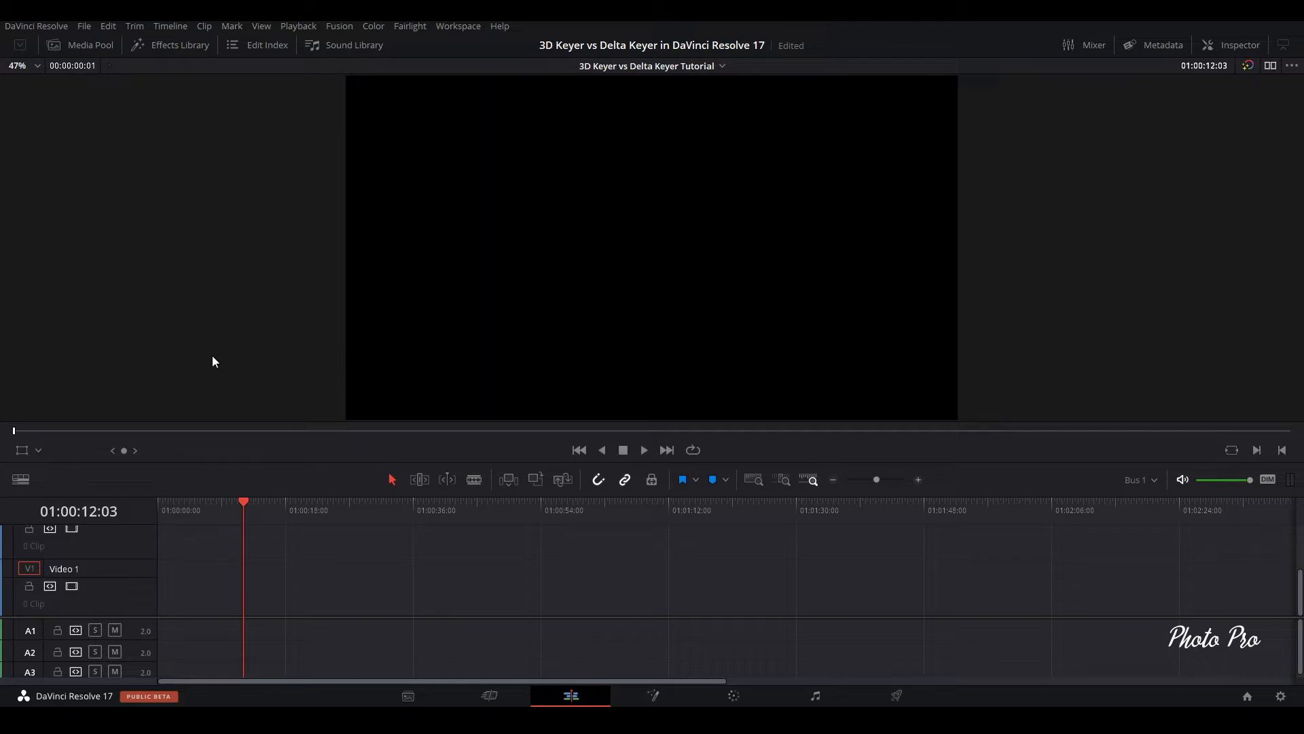
pyautogui.moveTo(185, 281)
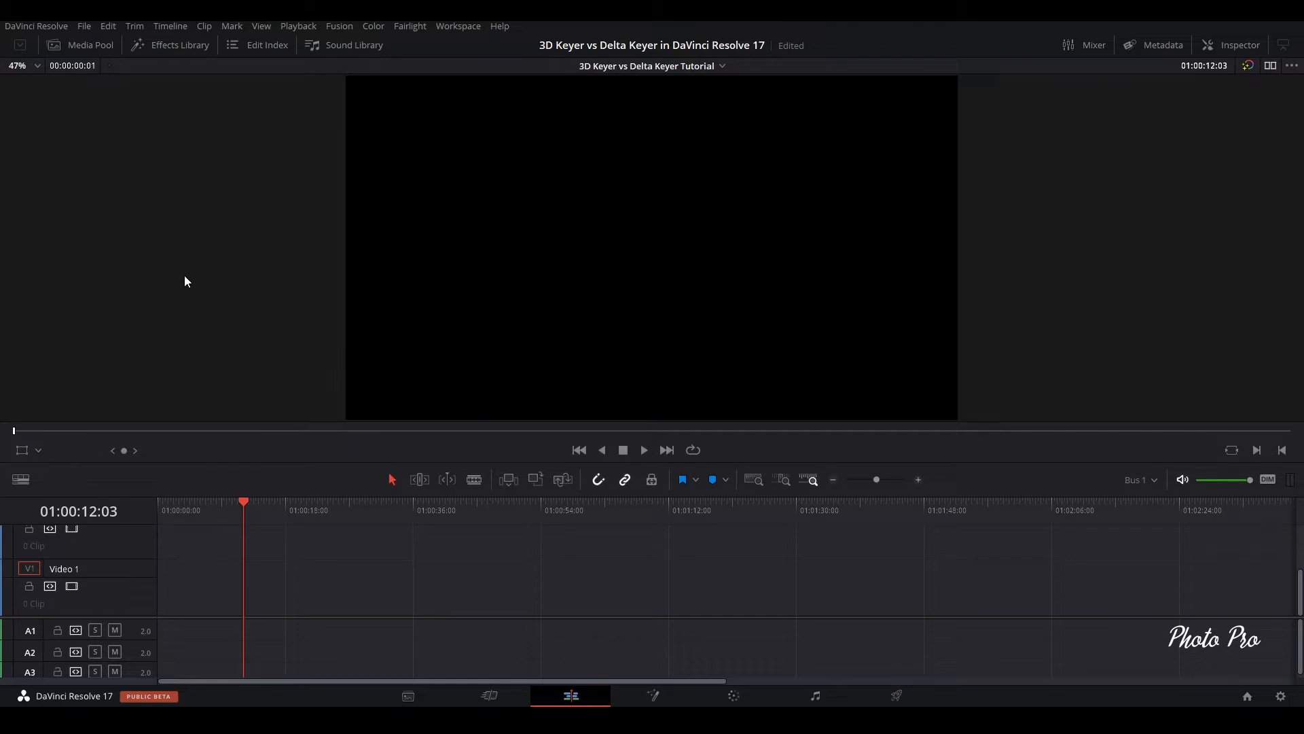
# Place Weather Girl.mp4 on the timeline with White Clouds Timelapse.MOV on Video 1 beneath it
pyautogui.click(80, 45)
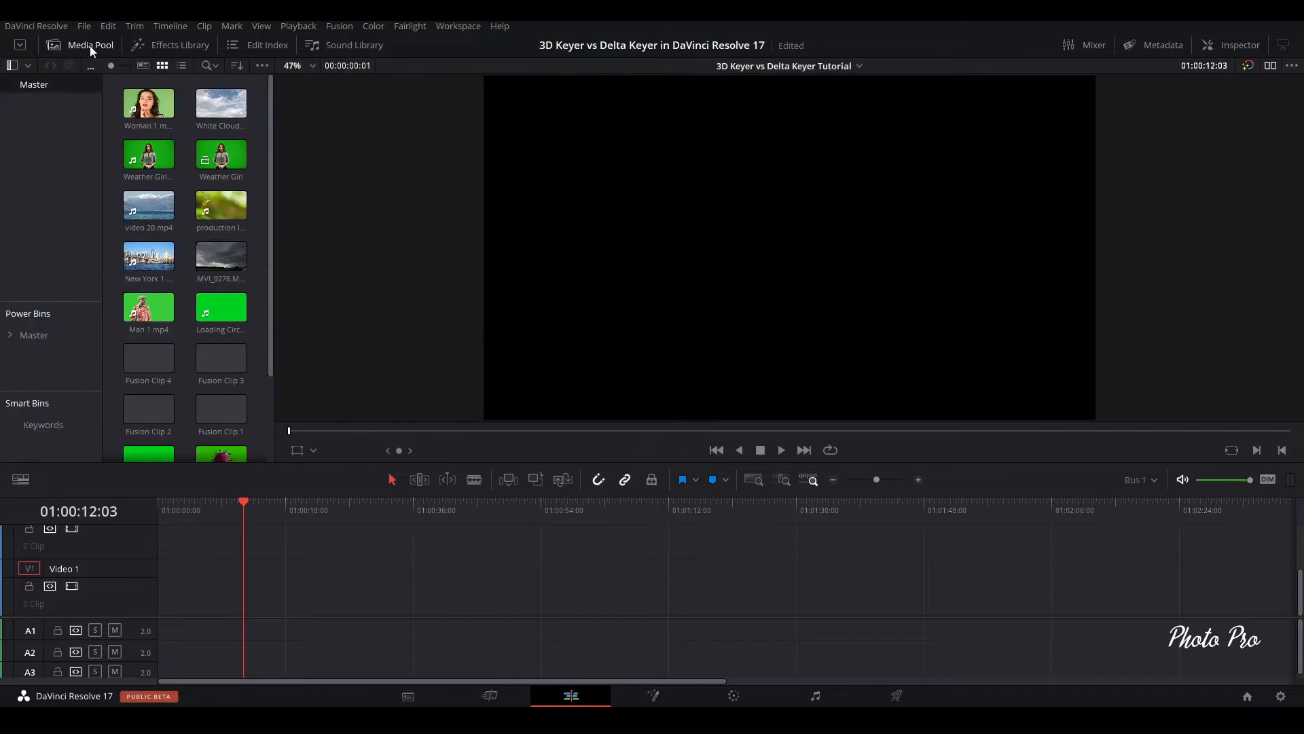
pyautogui.moveTo(148, 155); pyautogui.dragTo(205, 478)
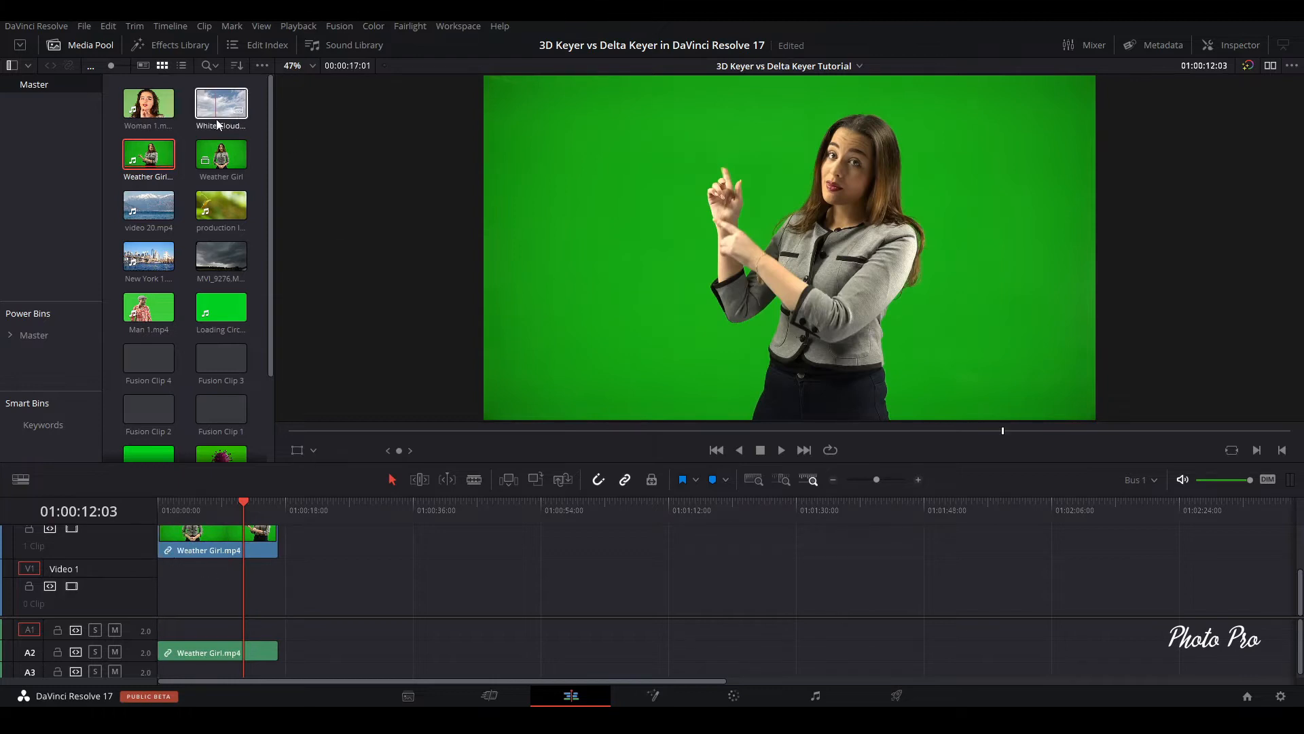
pyautogui.moveTo(220, 105); pyautogui.dragTo(321, 520)
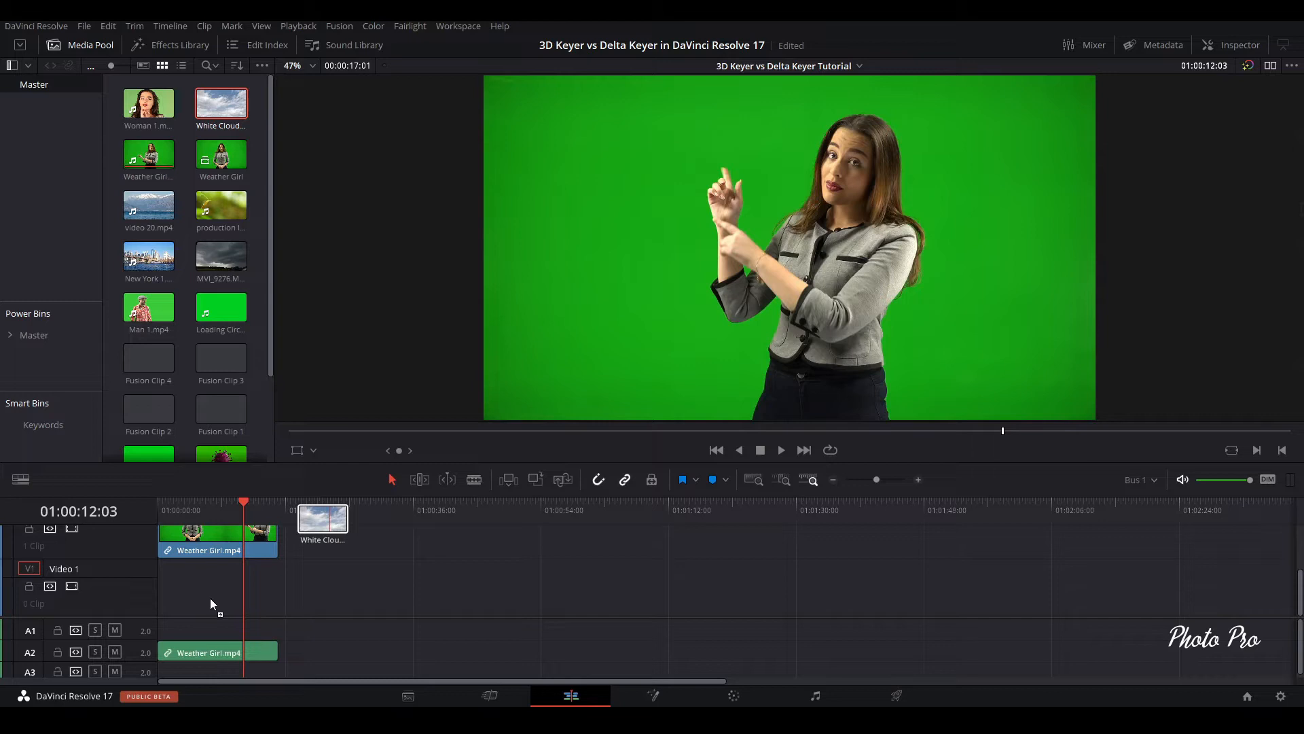
pyautogui.moveTo(210, 606)
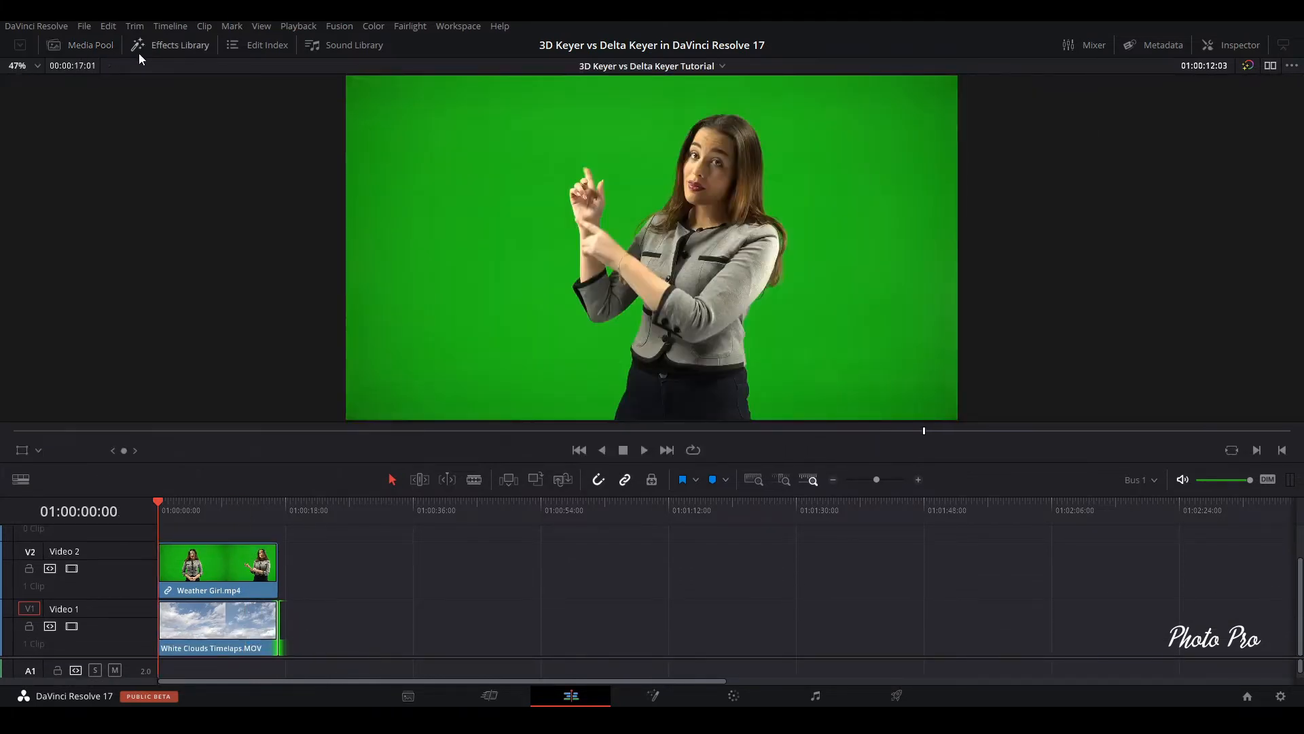
# Add the 3D Keyer from Open FX > Resolve FX Key onto the Weather Girl clip
pyautogui.click(180, 45)
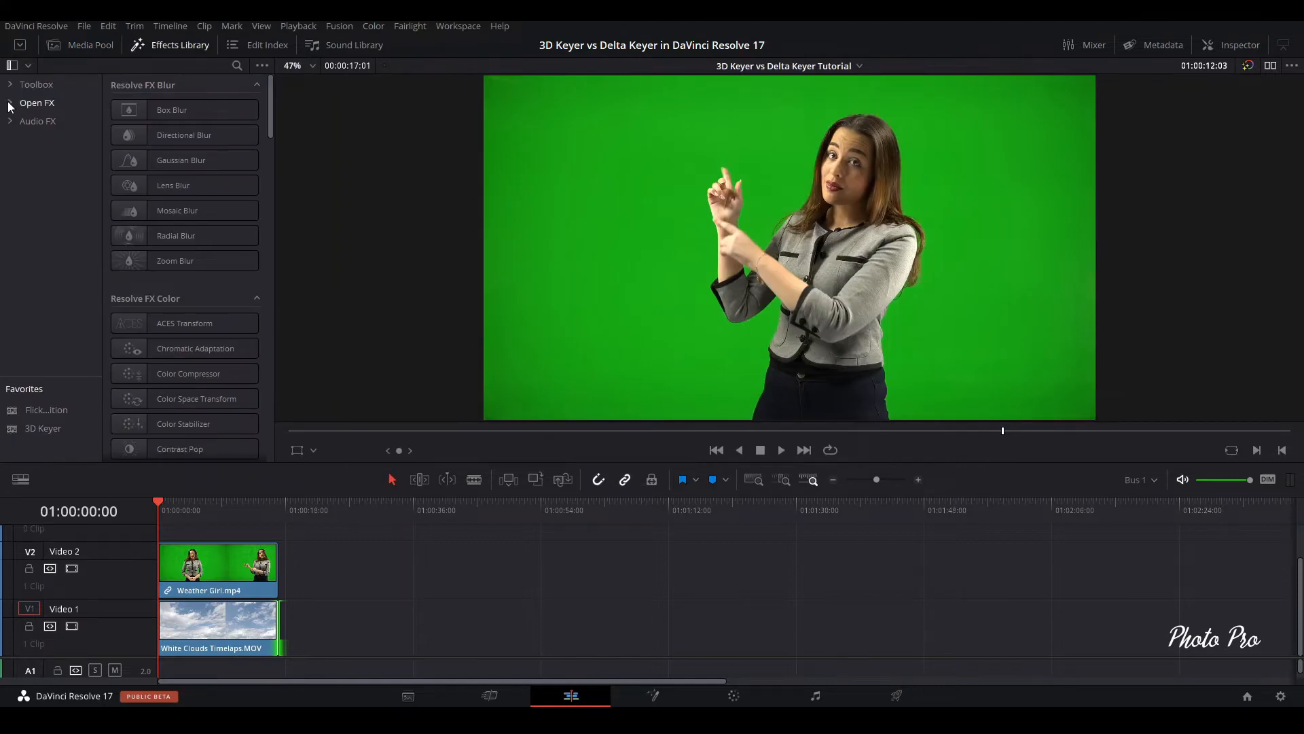
pyautogui.click(10, 102)
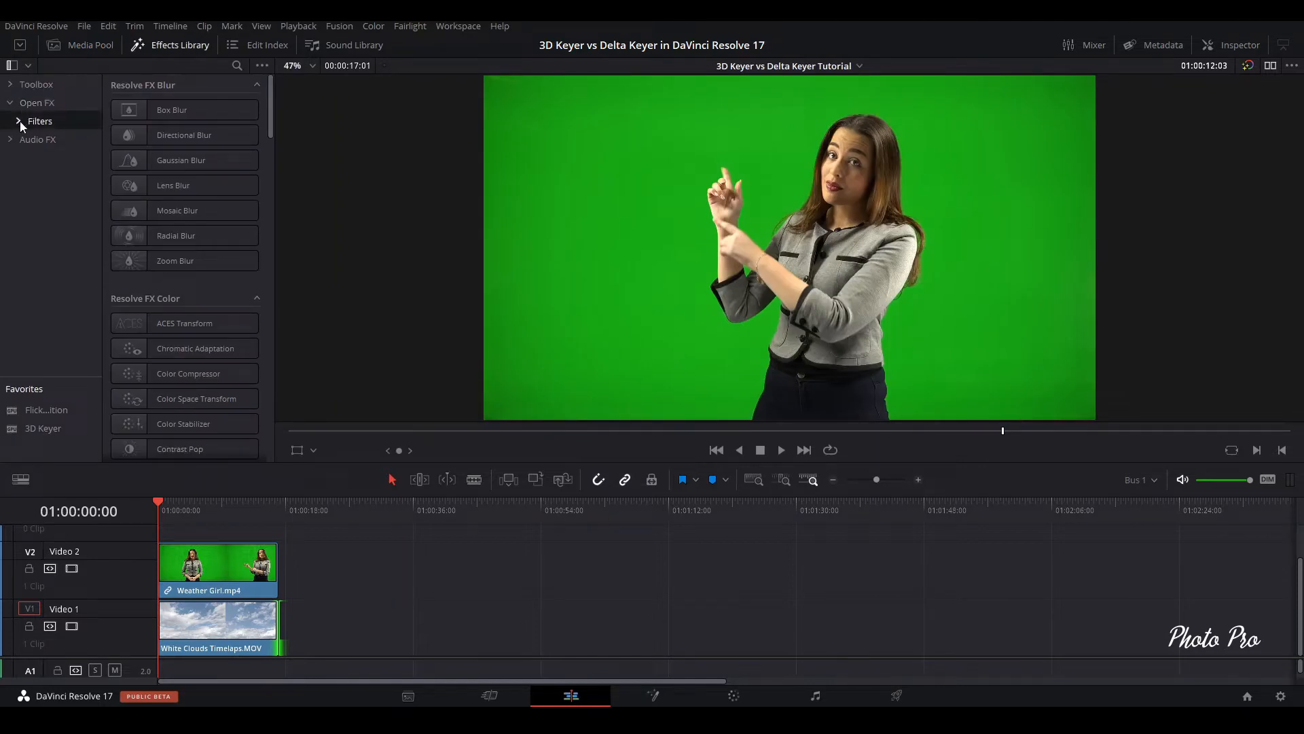
pyautogui.click(39, 121)
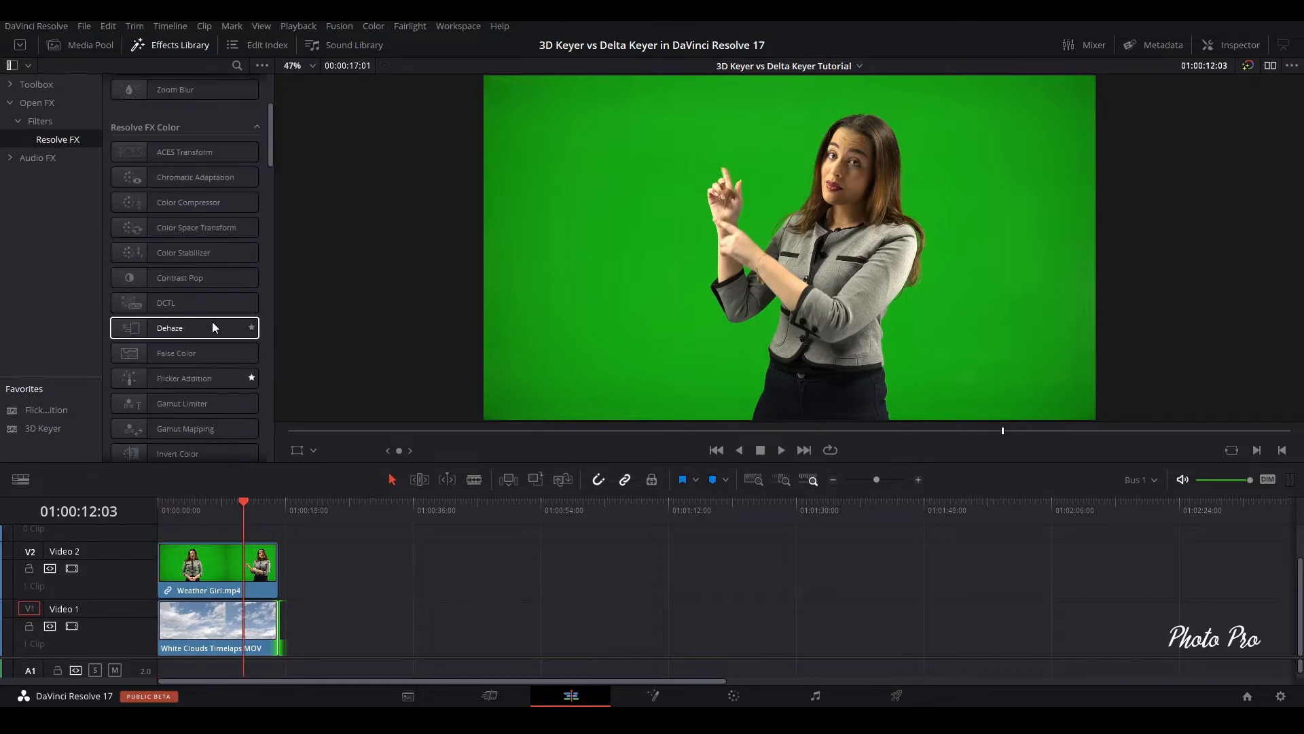
pyautogui.scroll(-3)
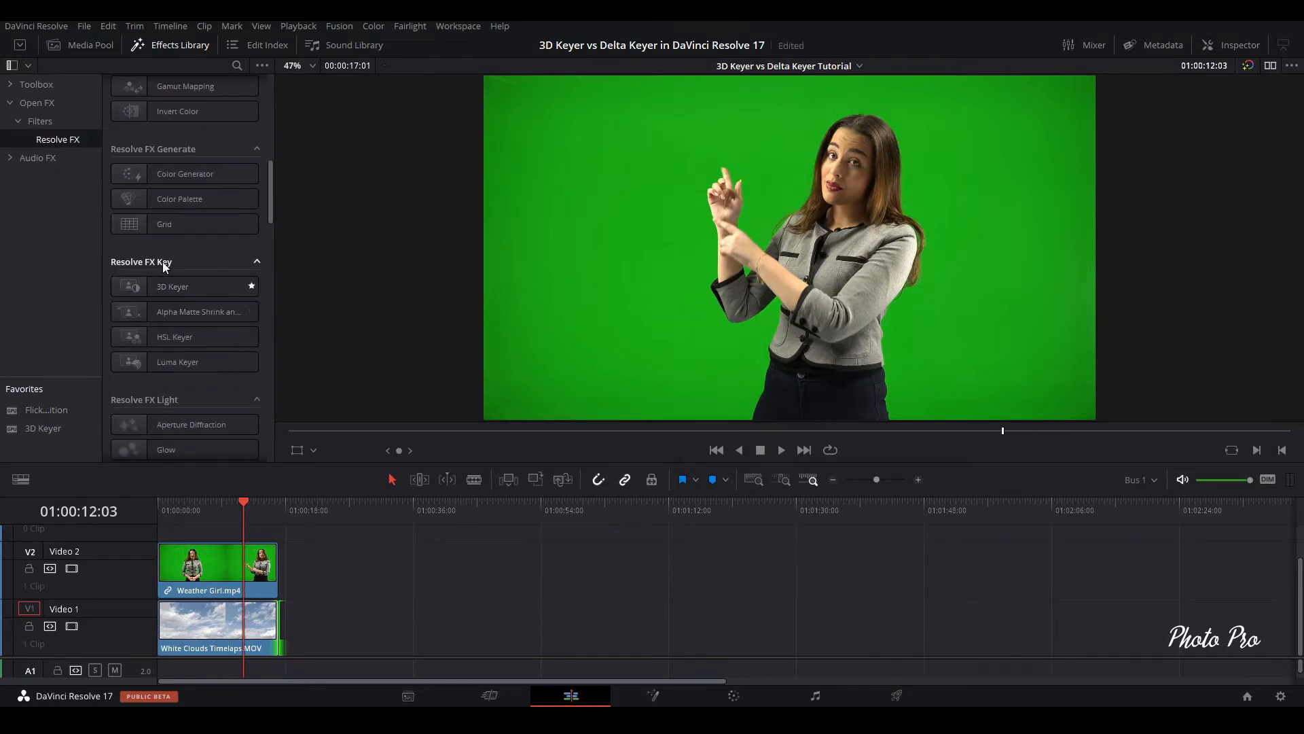
pyautogui.click(172, 287)
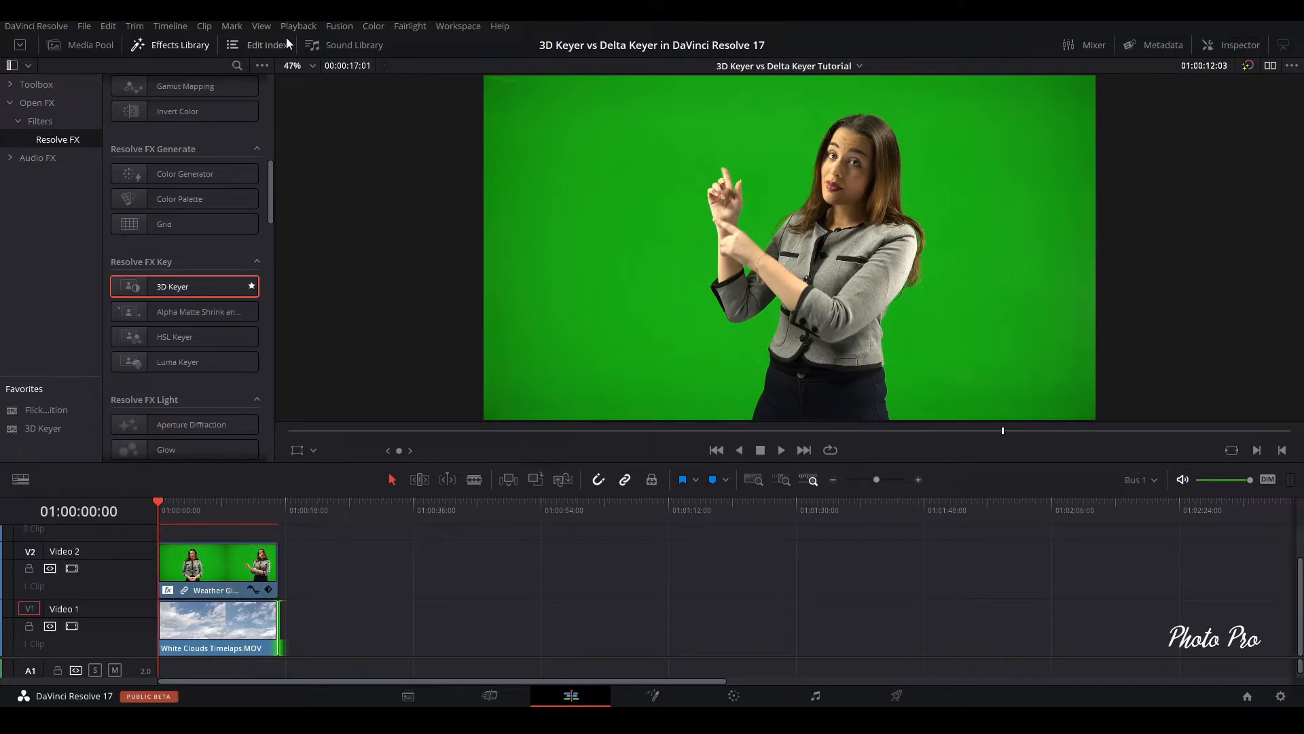
pyautogui.click(170, 45)
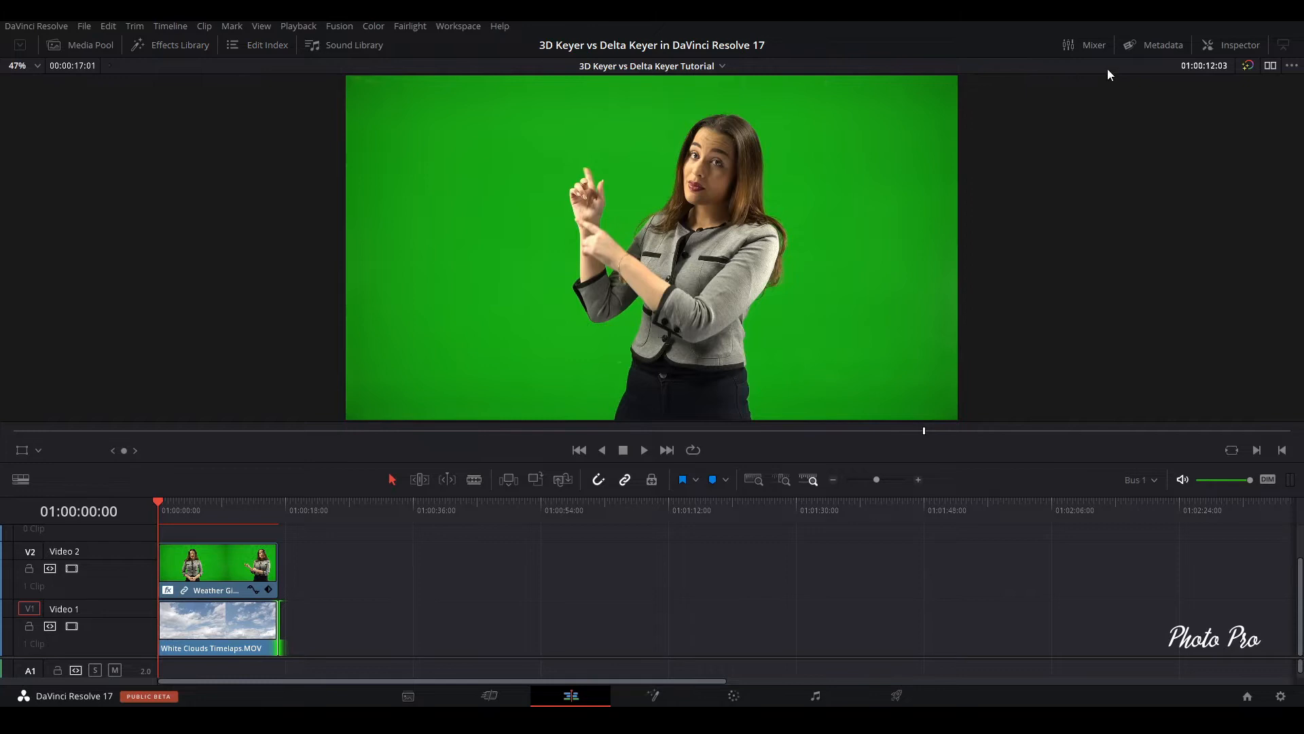
# Show the clip's 3D Keyer settings in the Inspector with Open FX Overlay enabled in the viewer
pyautogui.click(1239, 45)
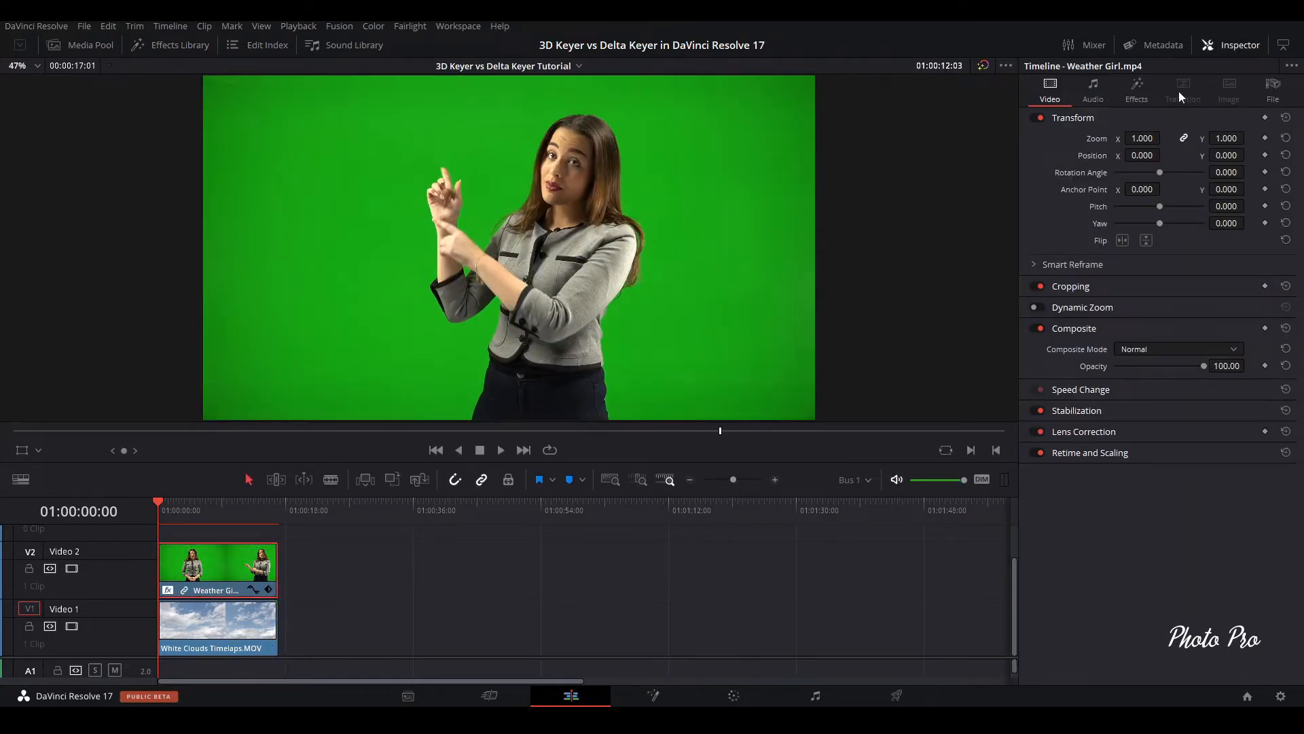
pyautogui.click(1136, 87)
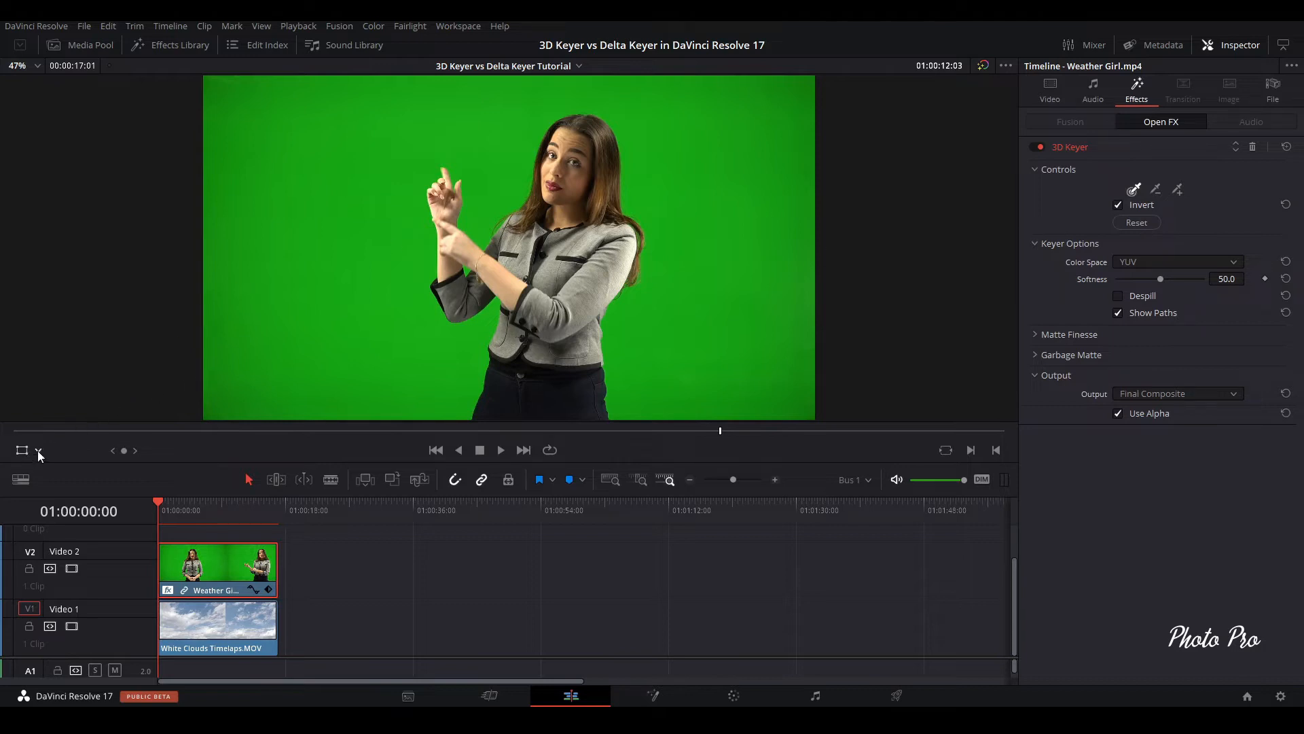
pyautogui.click(38, 449)
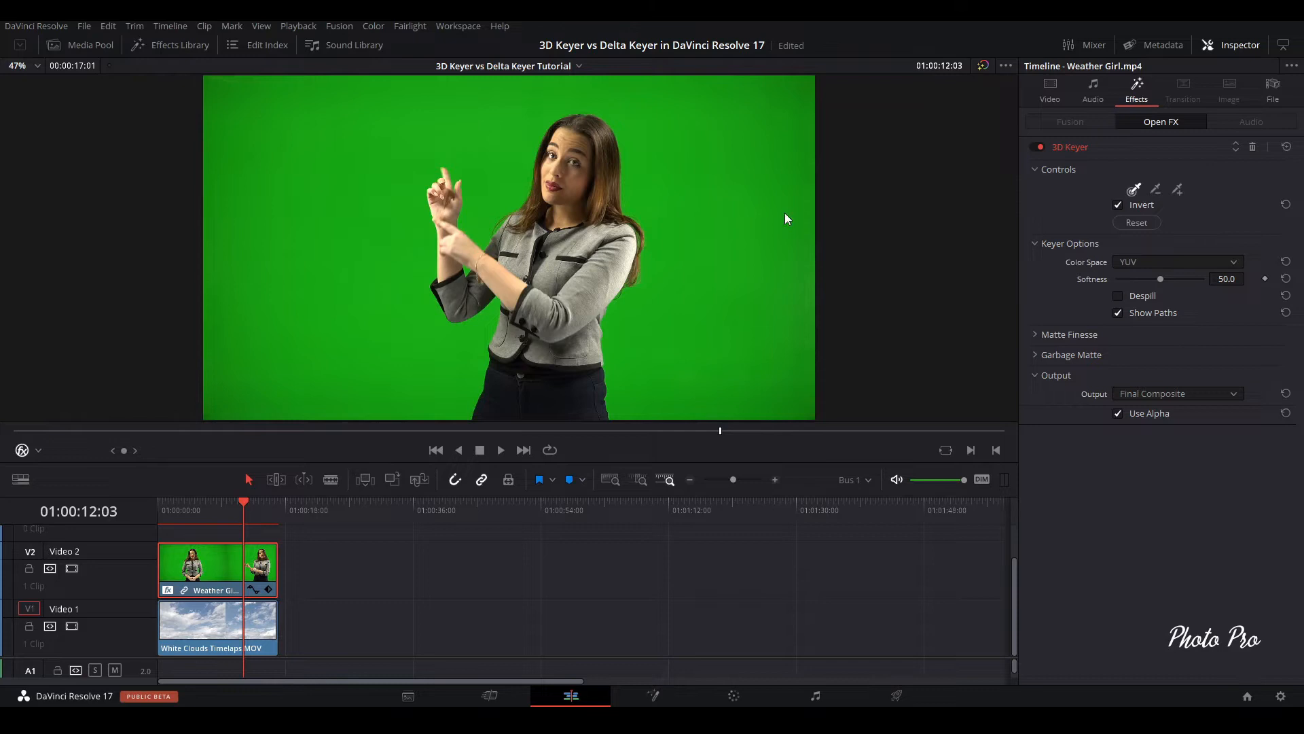
pyautogui.moveTo(1213, 213)
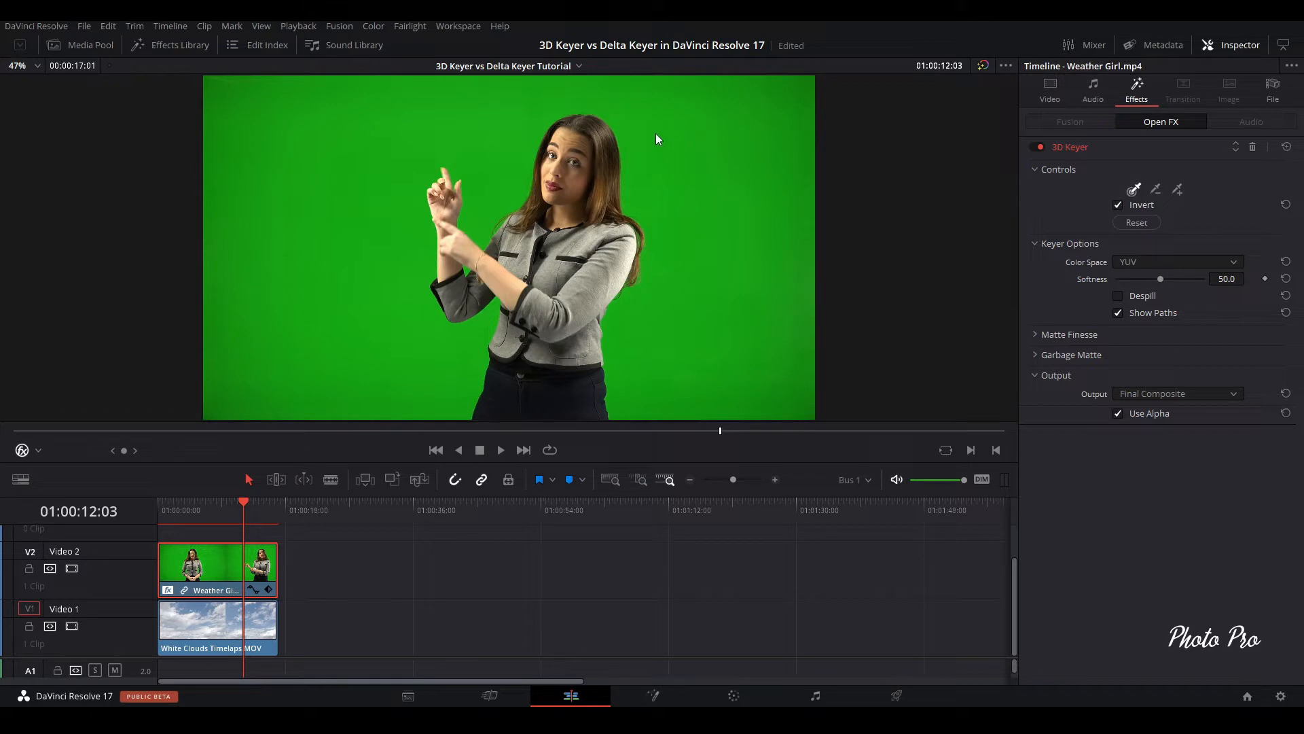
# Sample the green screen with a pick stroke to key it out, then enable Despill
pyautogui.moveTo(654, 137); pyautogui.dragTo(630, 399)
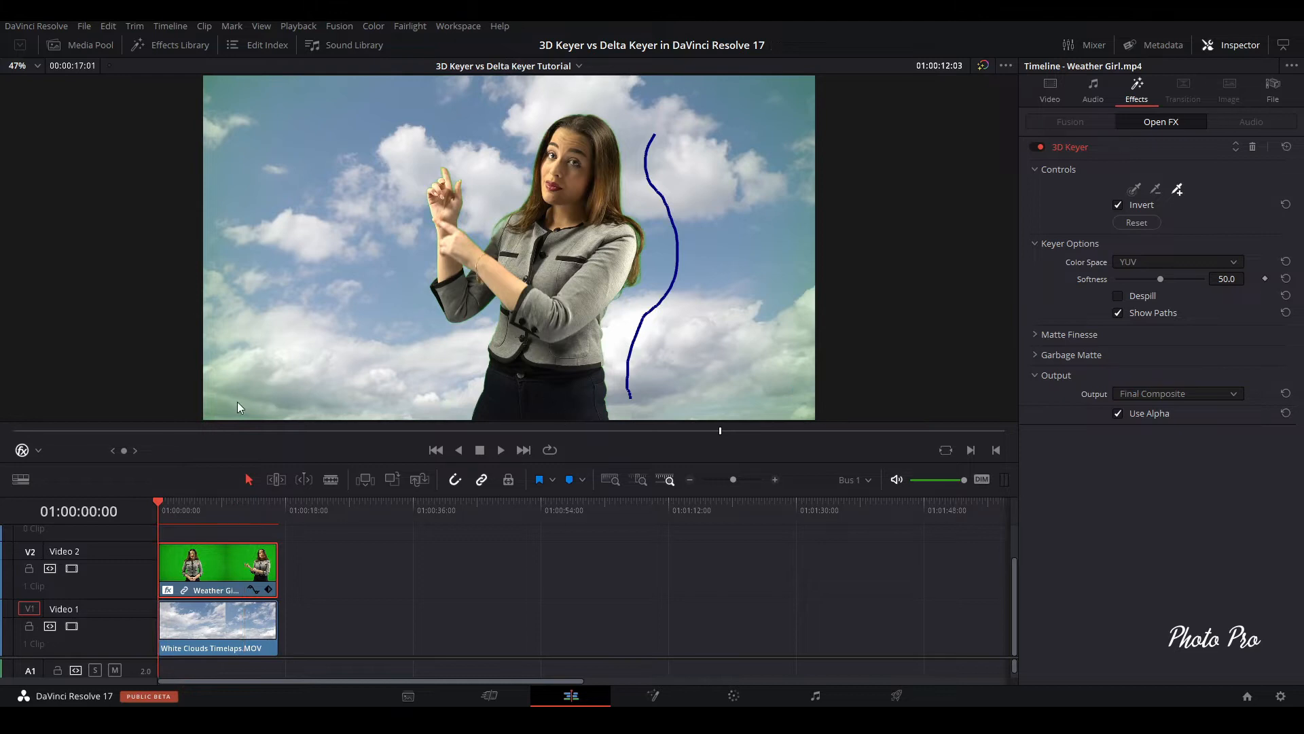
pyautogui.moveTo(1099, 210)
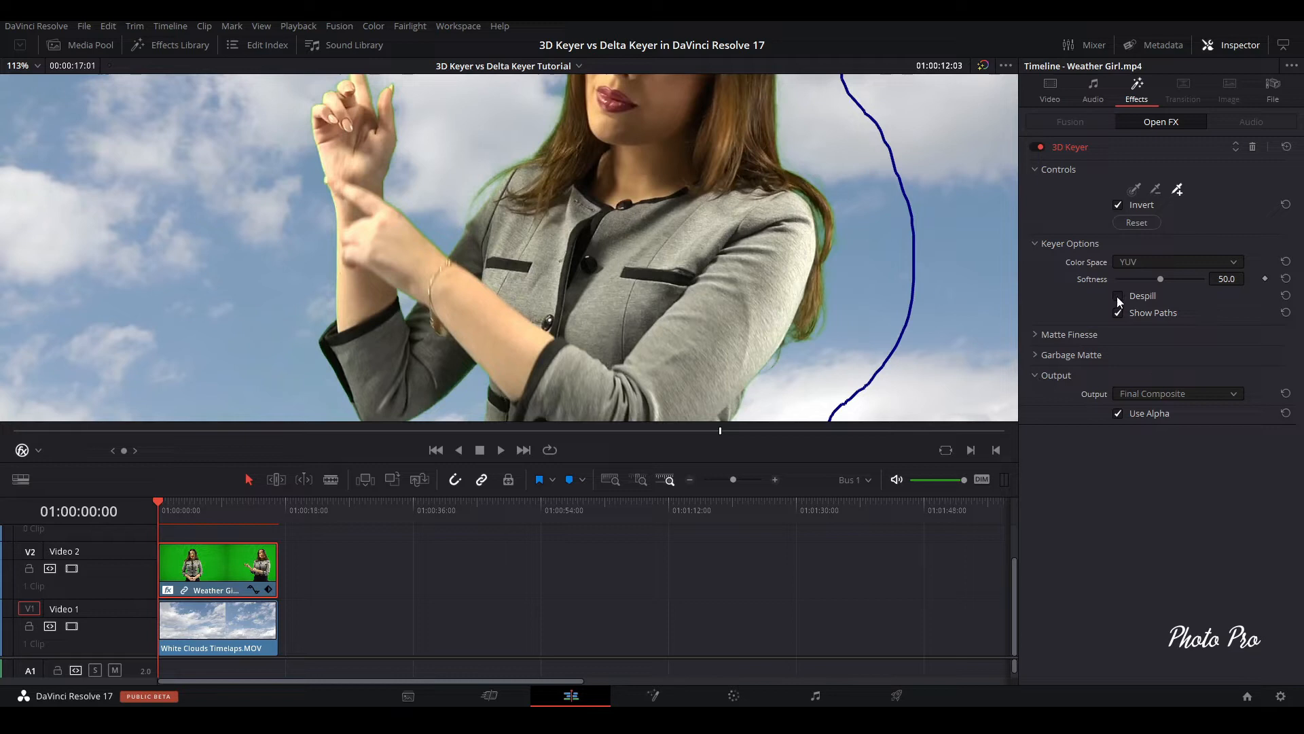
pyautogui.click(1118, 295)
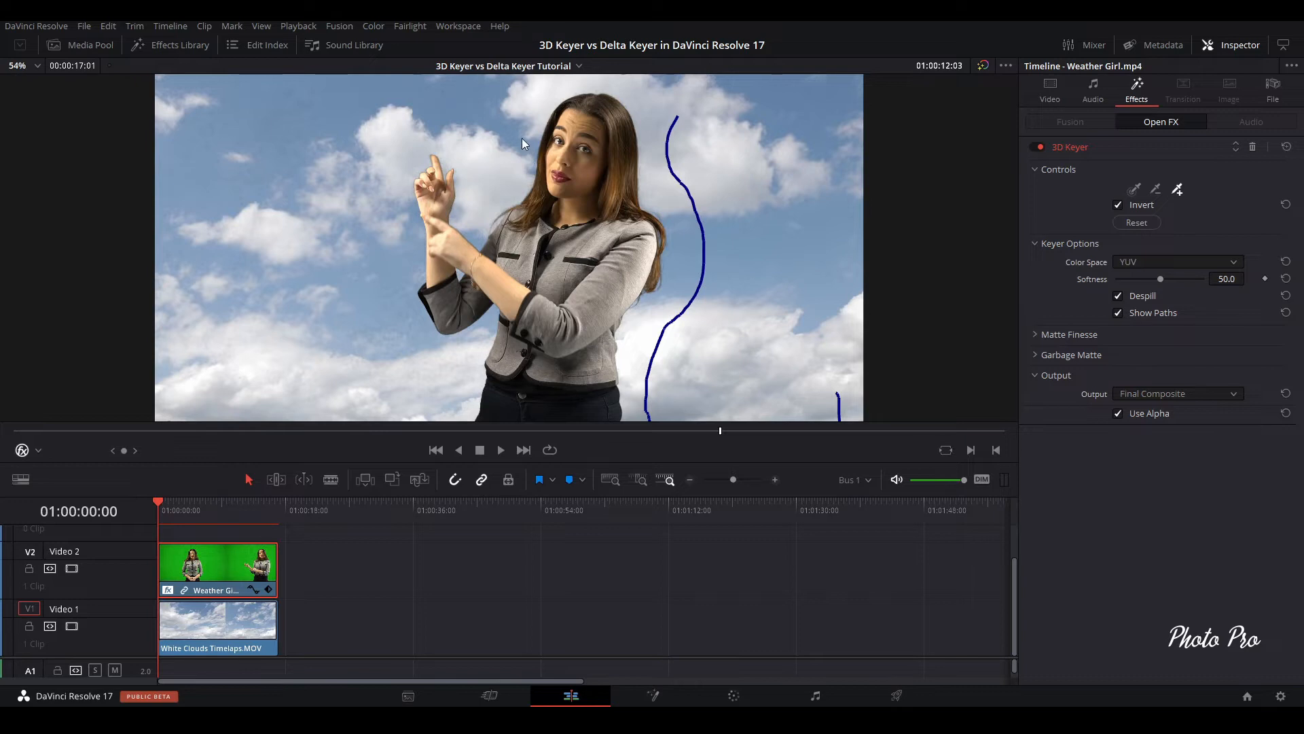
pyautogui.moveTo(1121, 323)
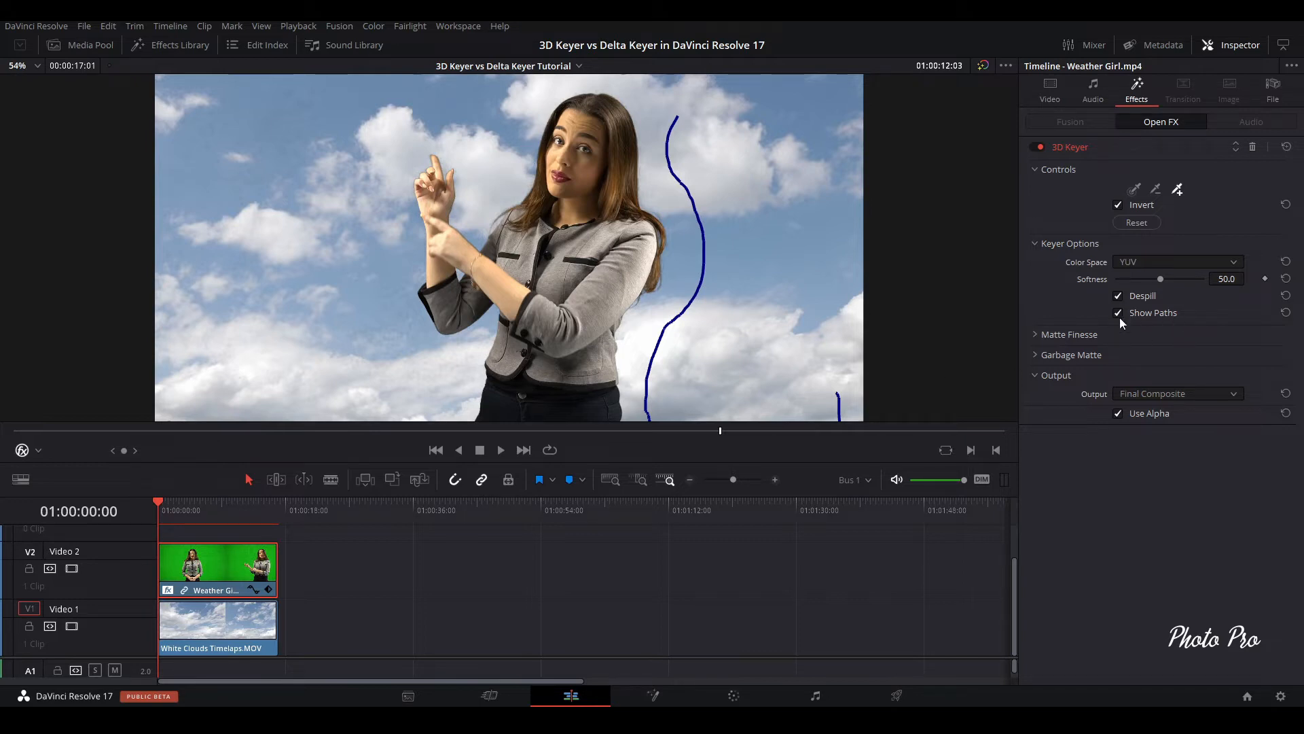
# Turn off Show Paths and set the keyer Output to Alpha Highlight B/W
pyautogui.click(1118, 313)
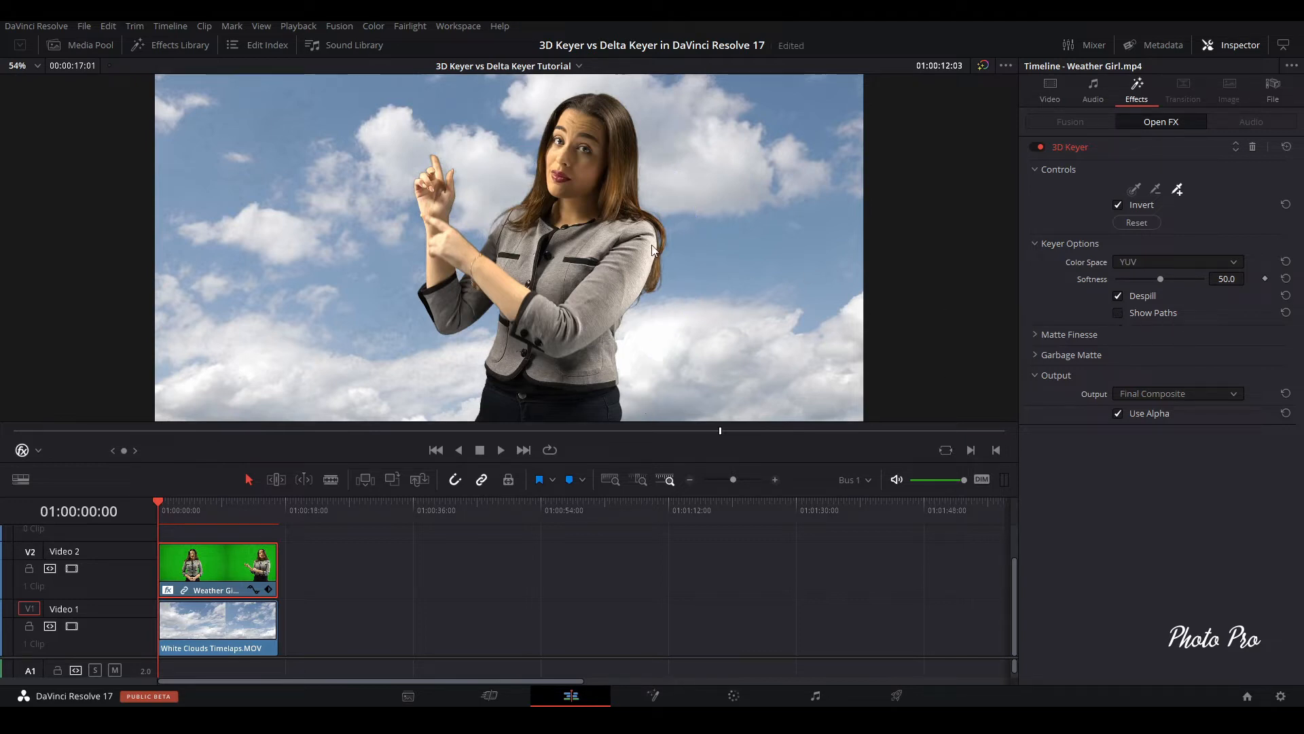
pyautogui.moveTo(528, 266)
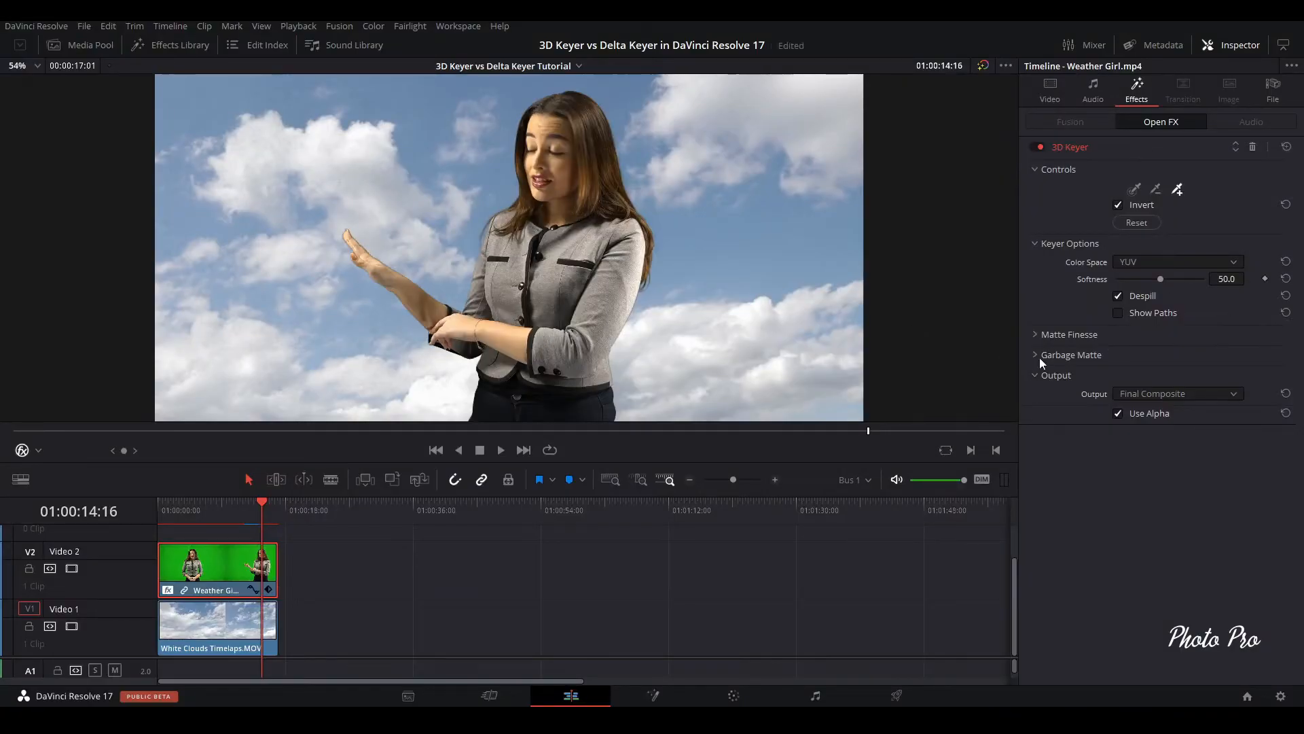
pyautogui.click(1177, 394)
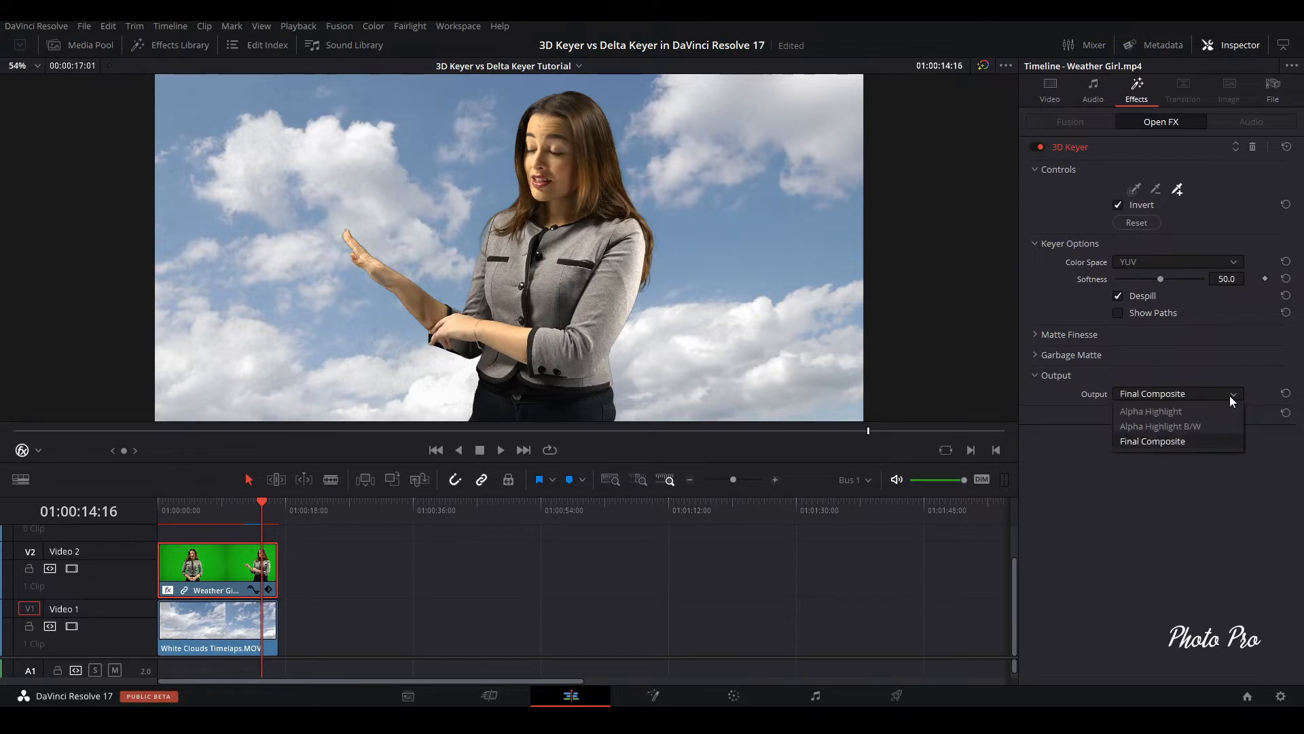
pyautogui.click(1159, 425)
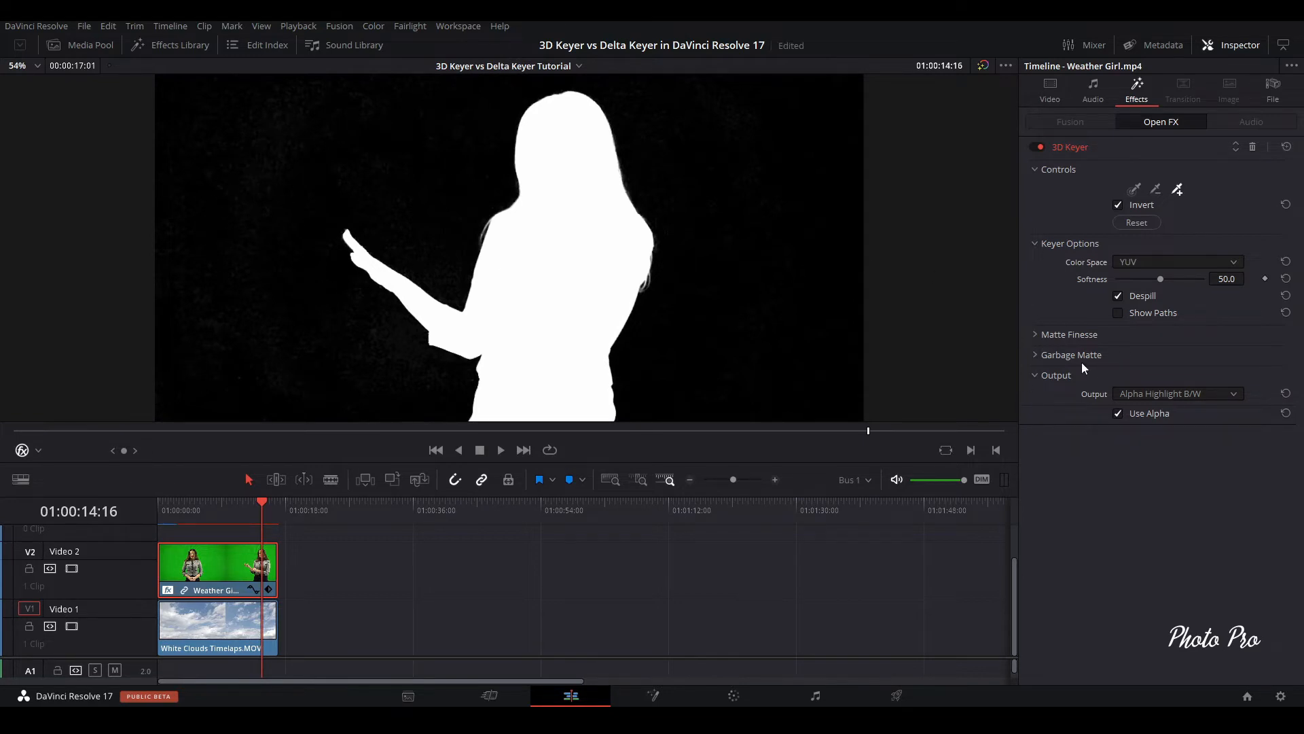
# Expand Matte Finesse and raise Clean Black to 2.2 to remove matte specks
pyautogui.click(1069, 334)
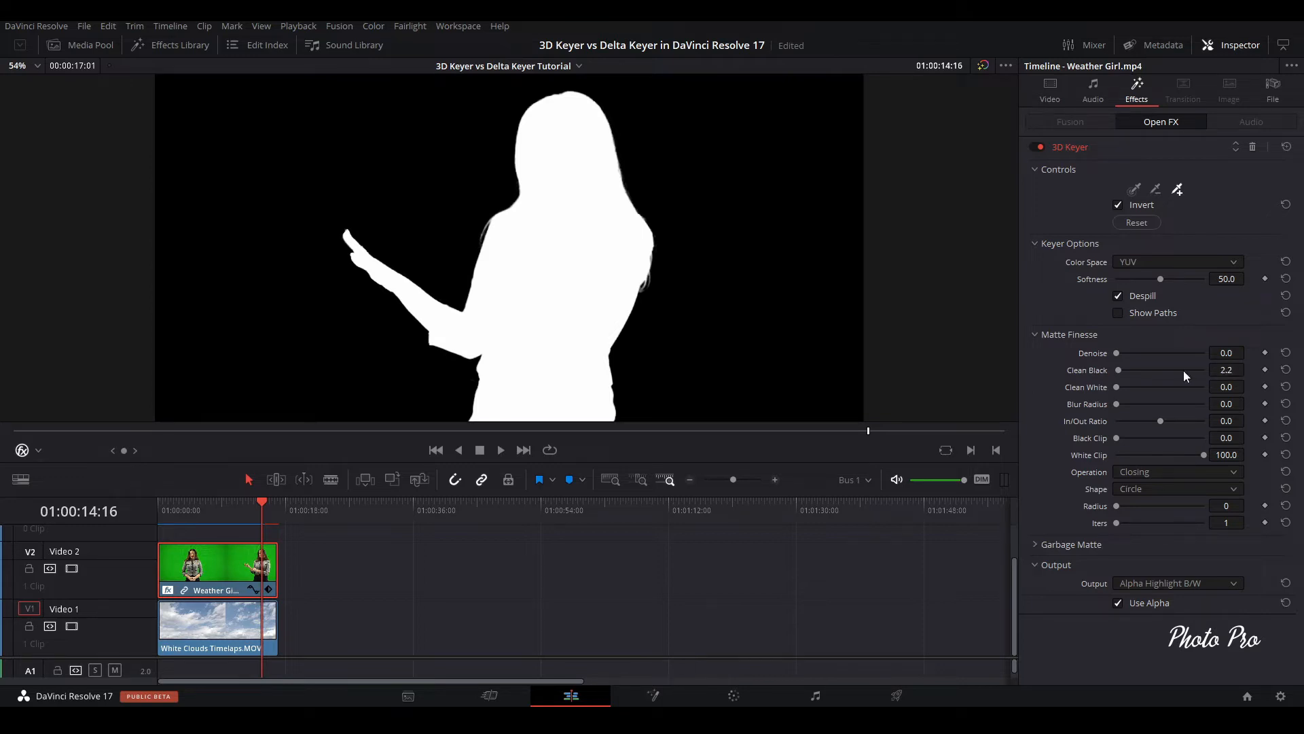
pyautogui.click(1176, 583)
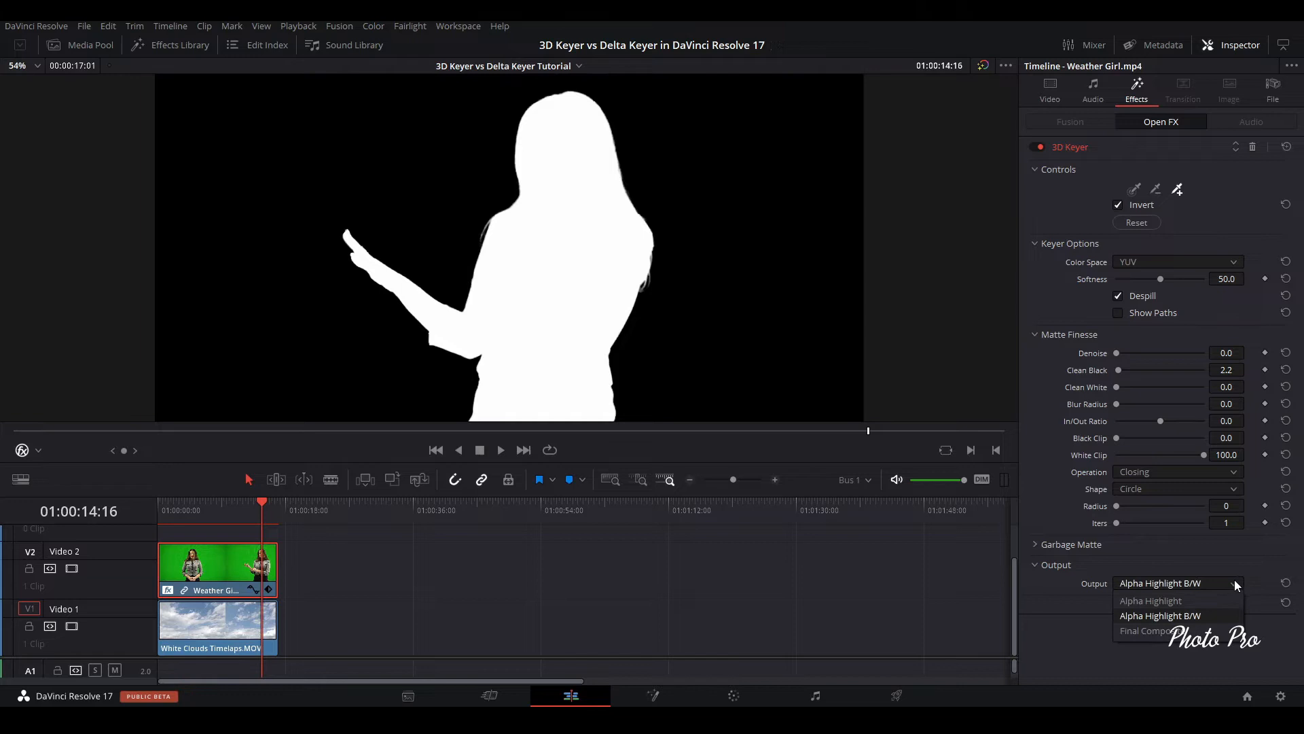
# In Alpha Highlight view, set Blur Radius 1.0 and In/Out Ratio -0.5, then return to Alpha Highlight B/W
pyautogui.click(1150, 599)
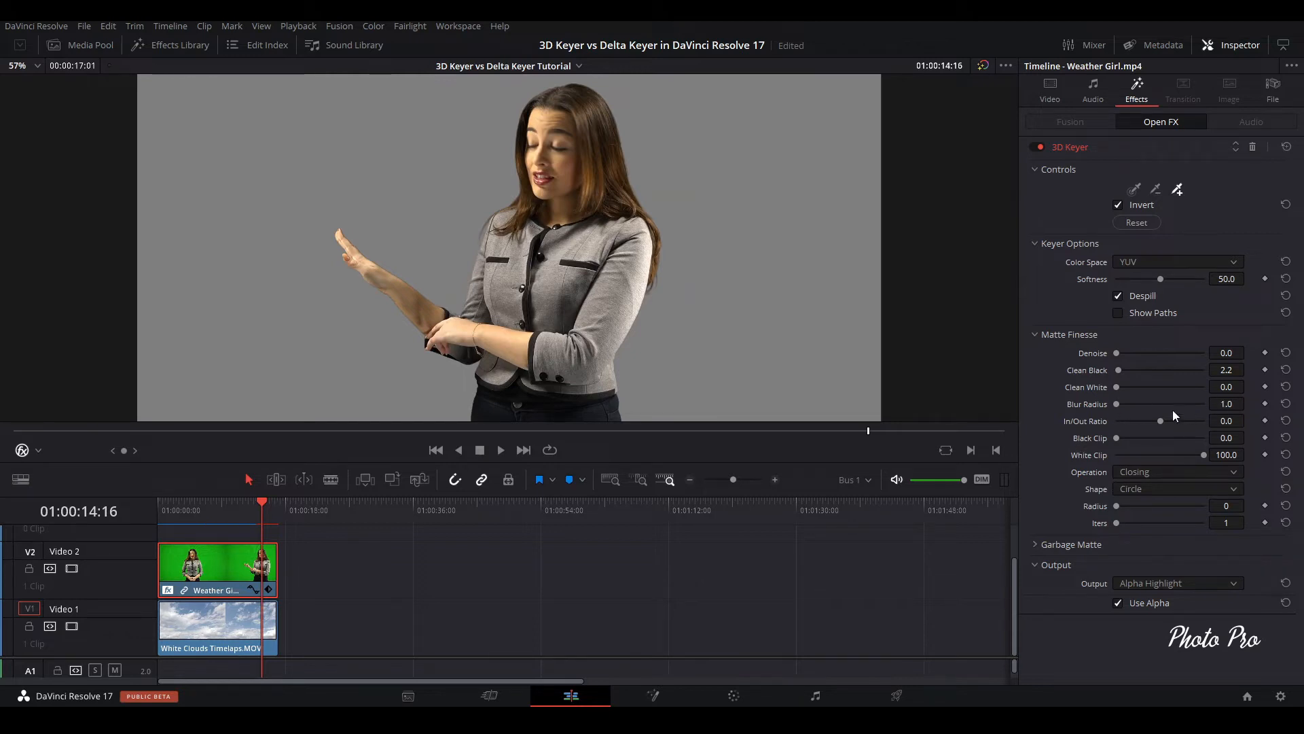
pyautogui.moveTo(1161, 420); pyautogui.dragTo(1159, 420)
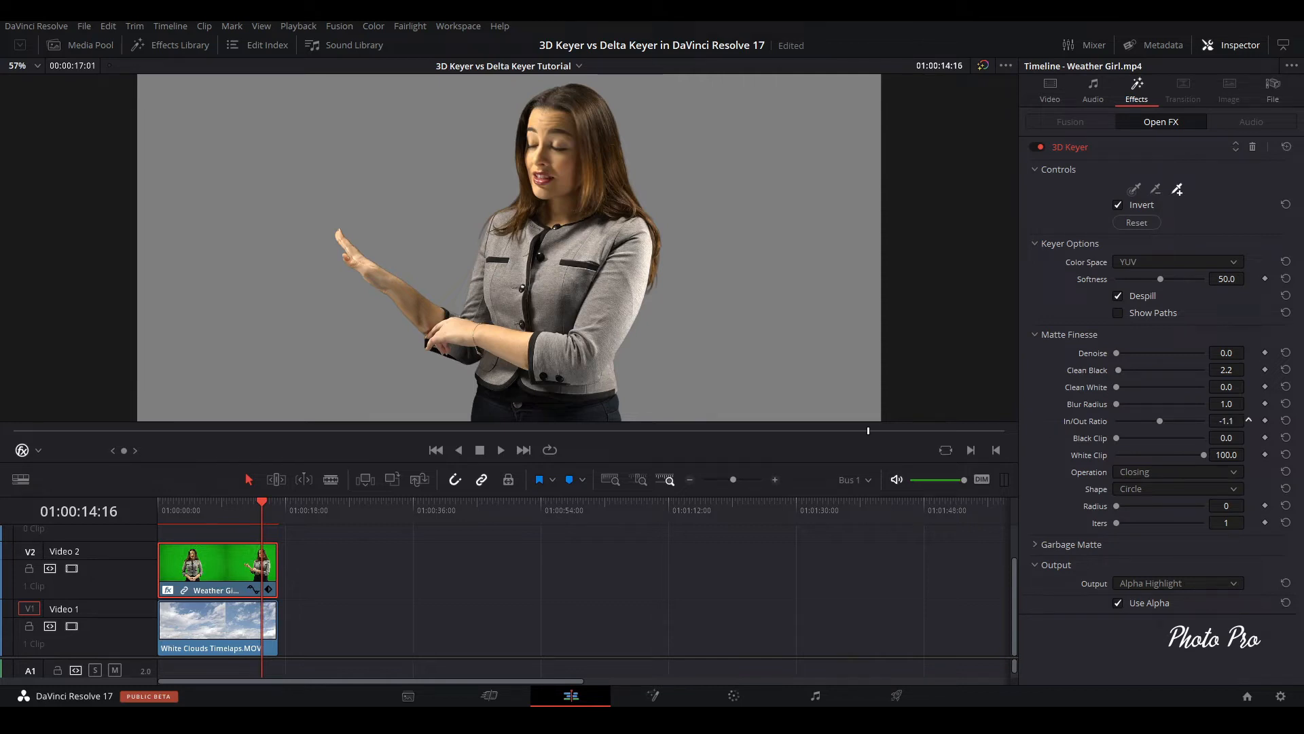
pyautogui.moveTo(1159, 420); pyautogui.dragTo(1195, 420)
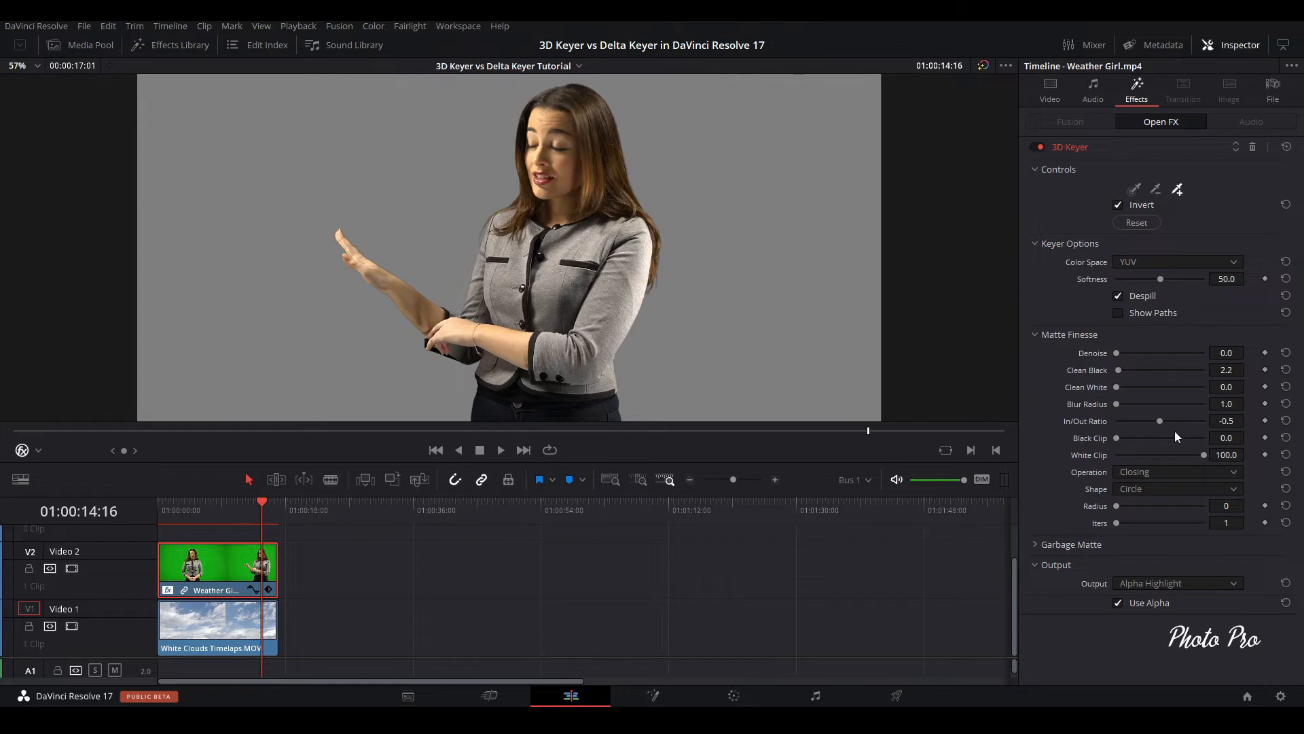
pyautogui.moveTo(1091, 554)
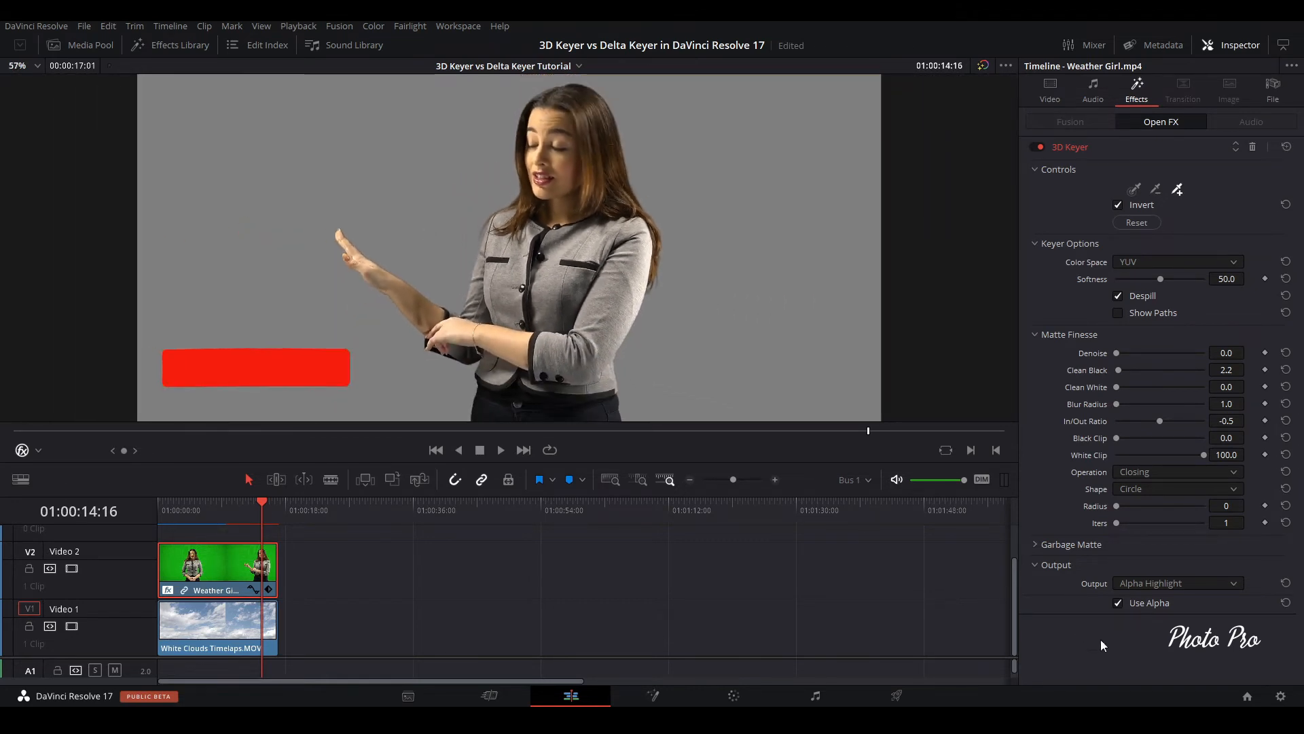
pyautogui.click(1177, 583)
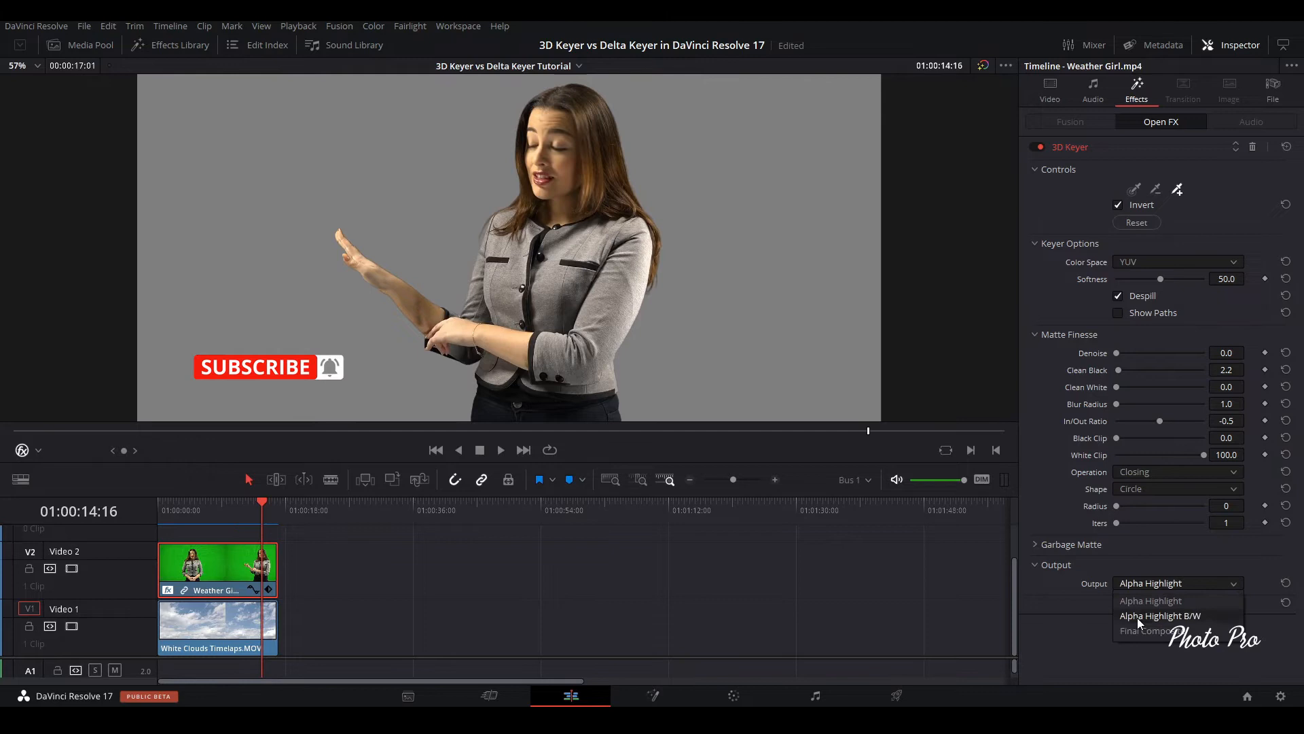
pyautogui.click(1151, 629)
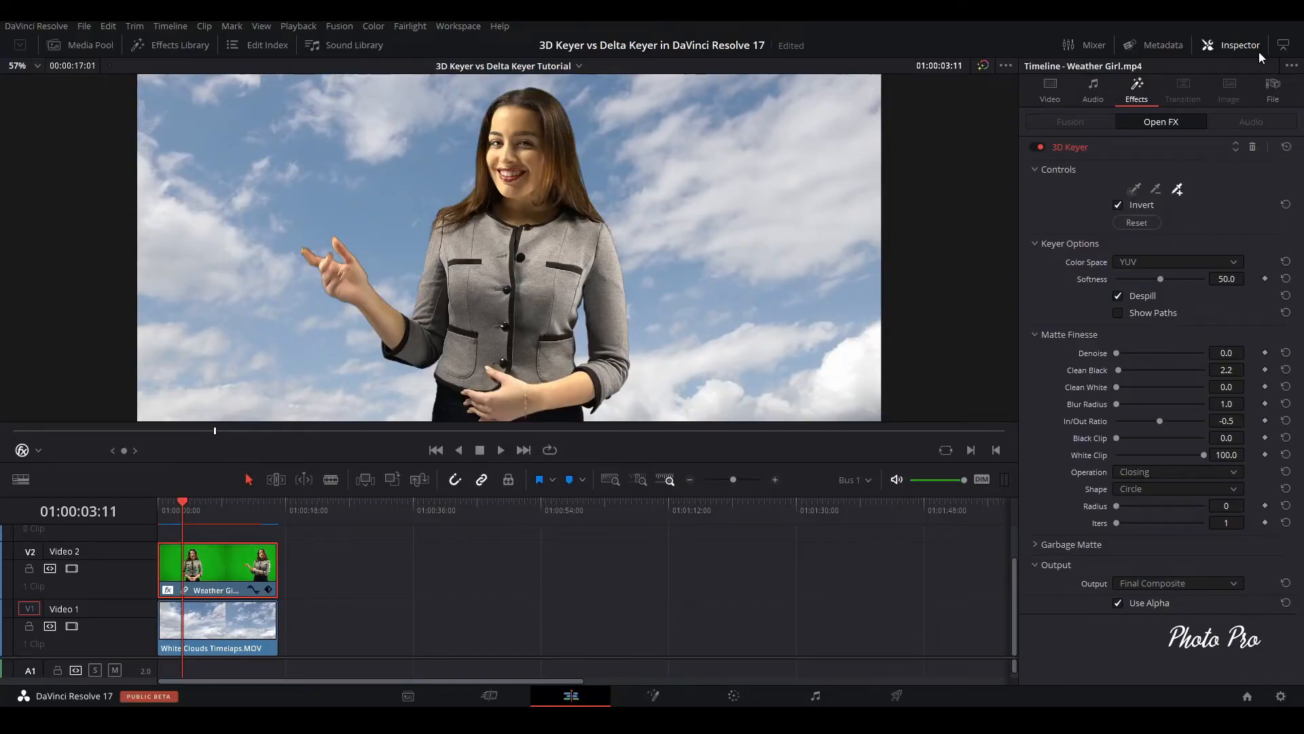
# Hide the Inspector so the keyed composite fills a larger viewer
pyautogui.click(1238, 45)
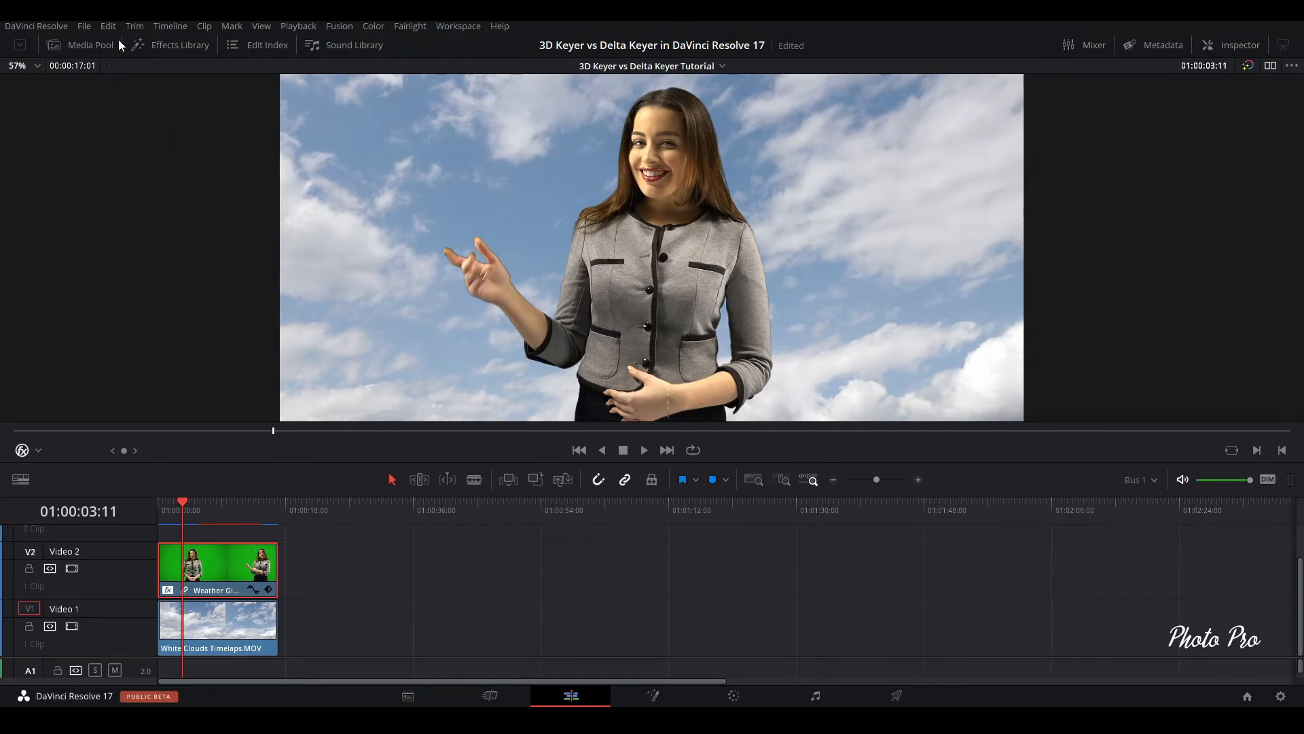
# Create a New Fusion Clip from the copied Weather Girl and clouds clip pair
pyautogui.click(90, 45)
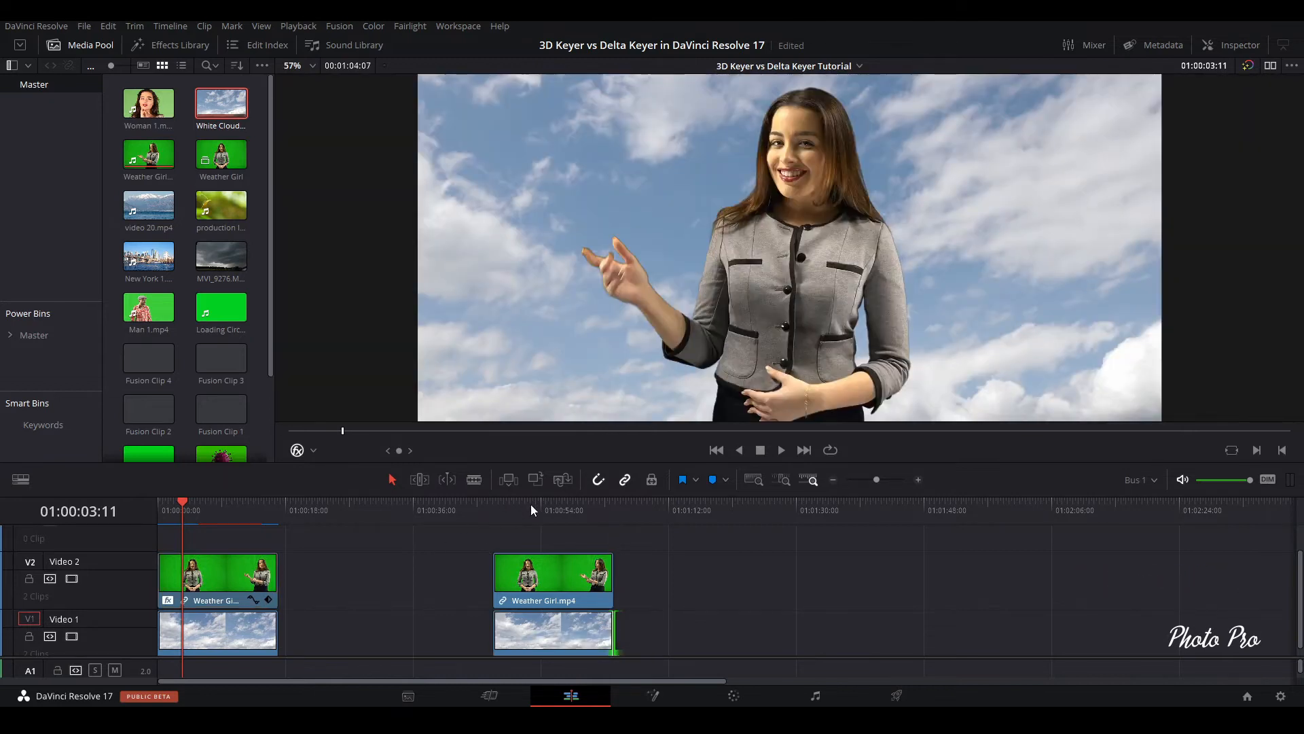
pyautogui.click(531, 510)
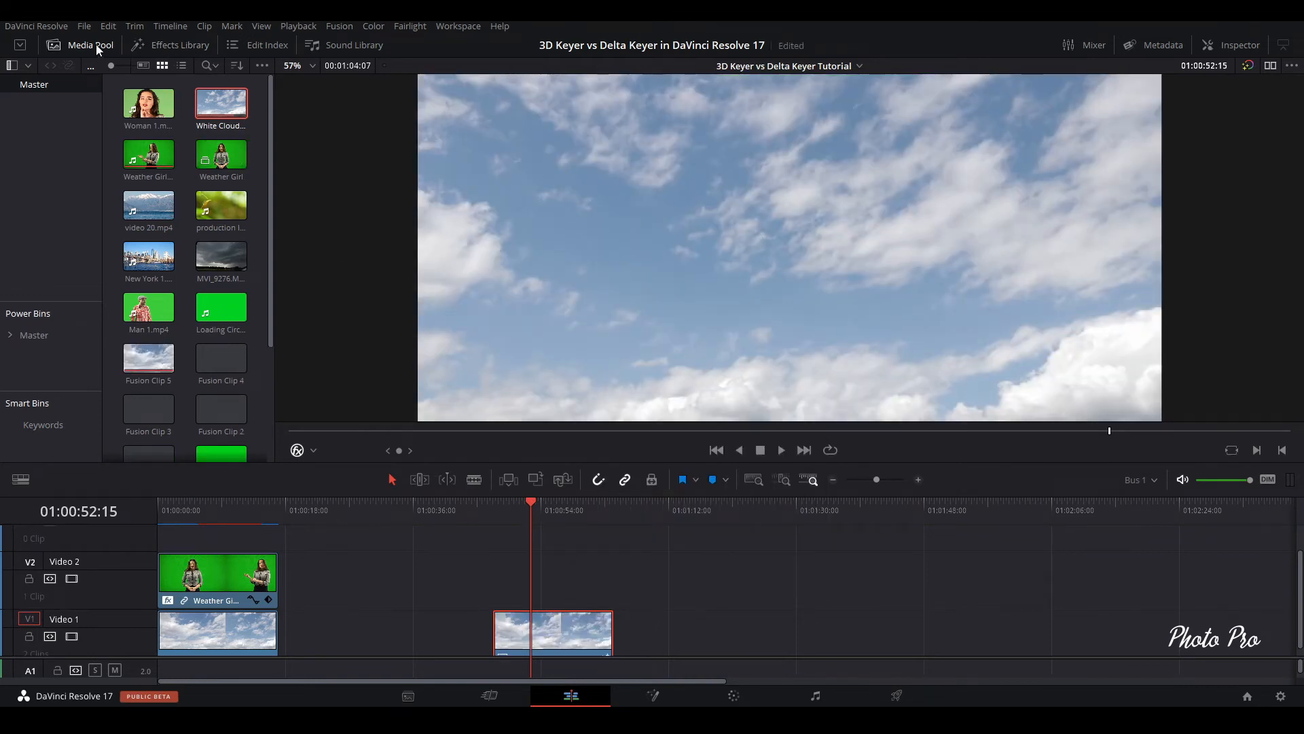
pyautogui.click(90, 45)
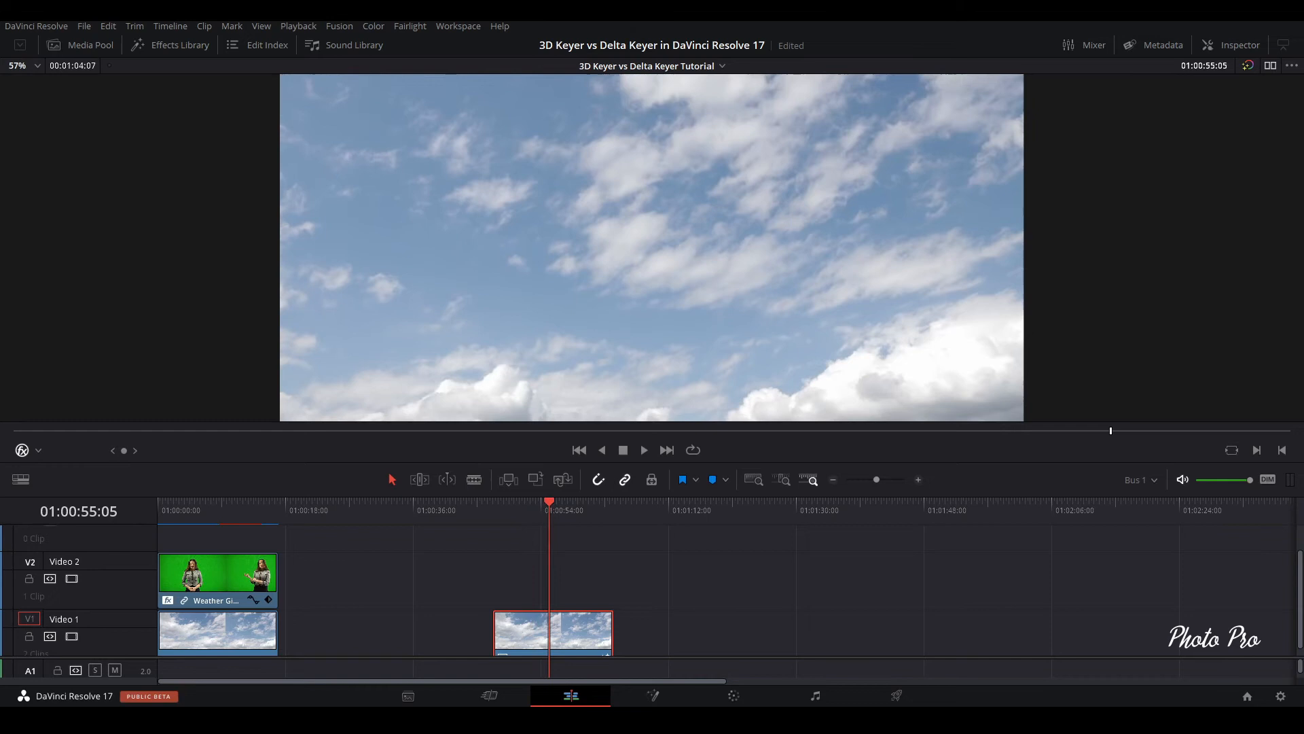
pyautogui.click(653, 696)
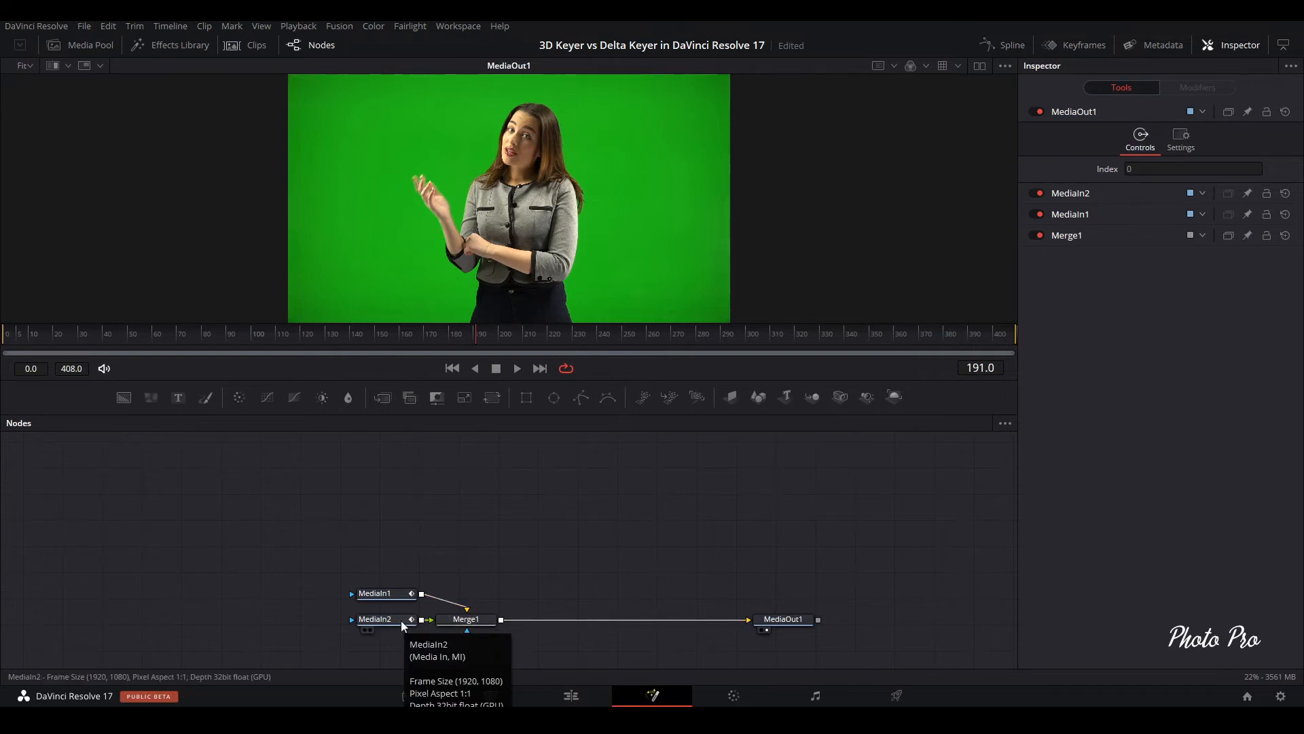
# Move MediaIn2 above Merge1 and rename it Green
pyautogui.moveTo(375, 619); pyautogui.dragTo(482, 533)
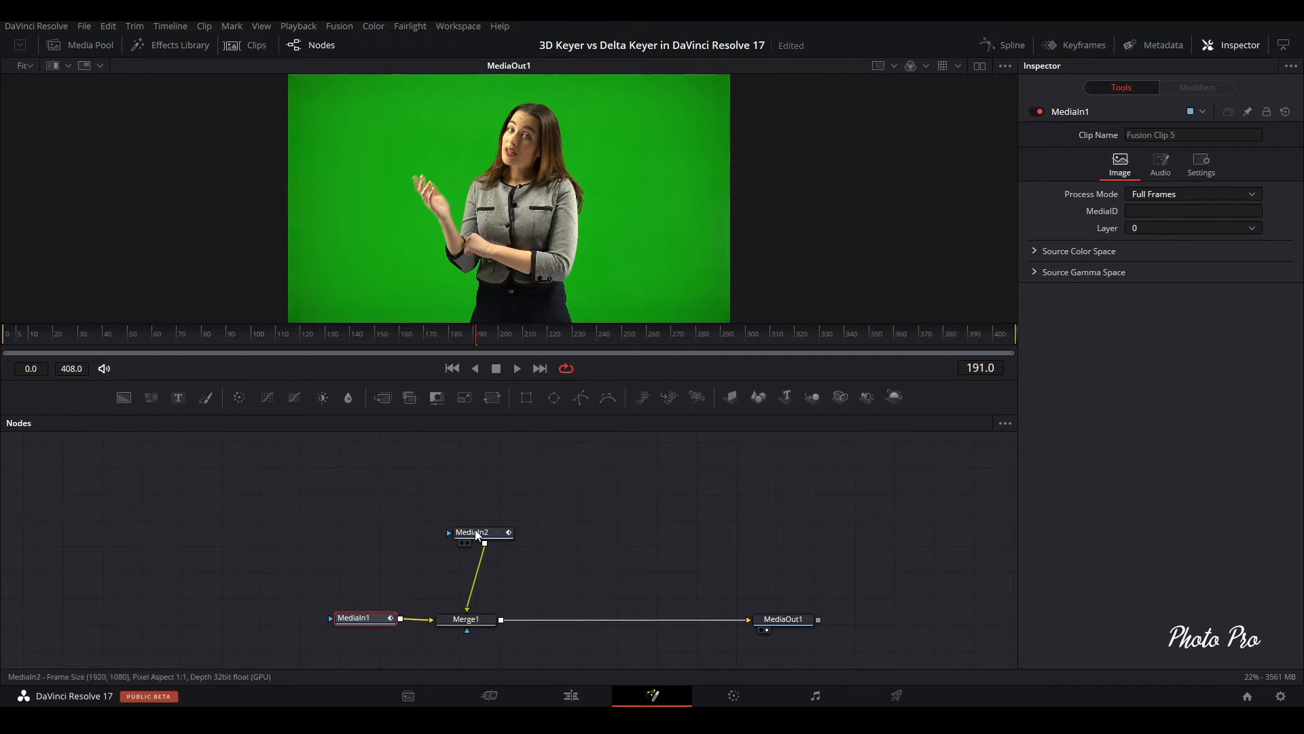
pyautogui.click(473, 531)
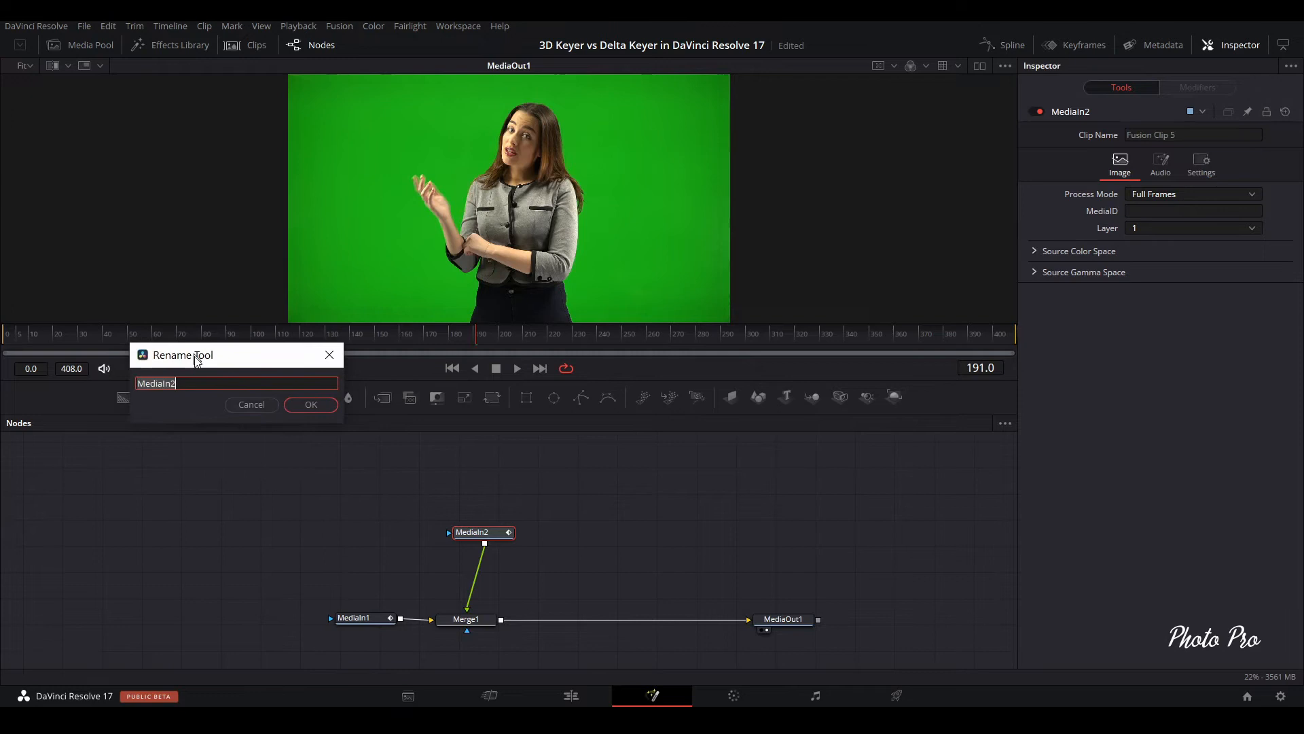
pyautogui.moveTo(208, 354); pyautogui.dragTo(232, 394)
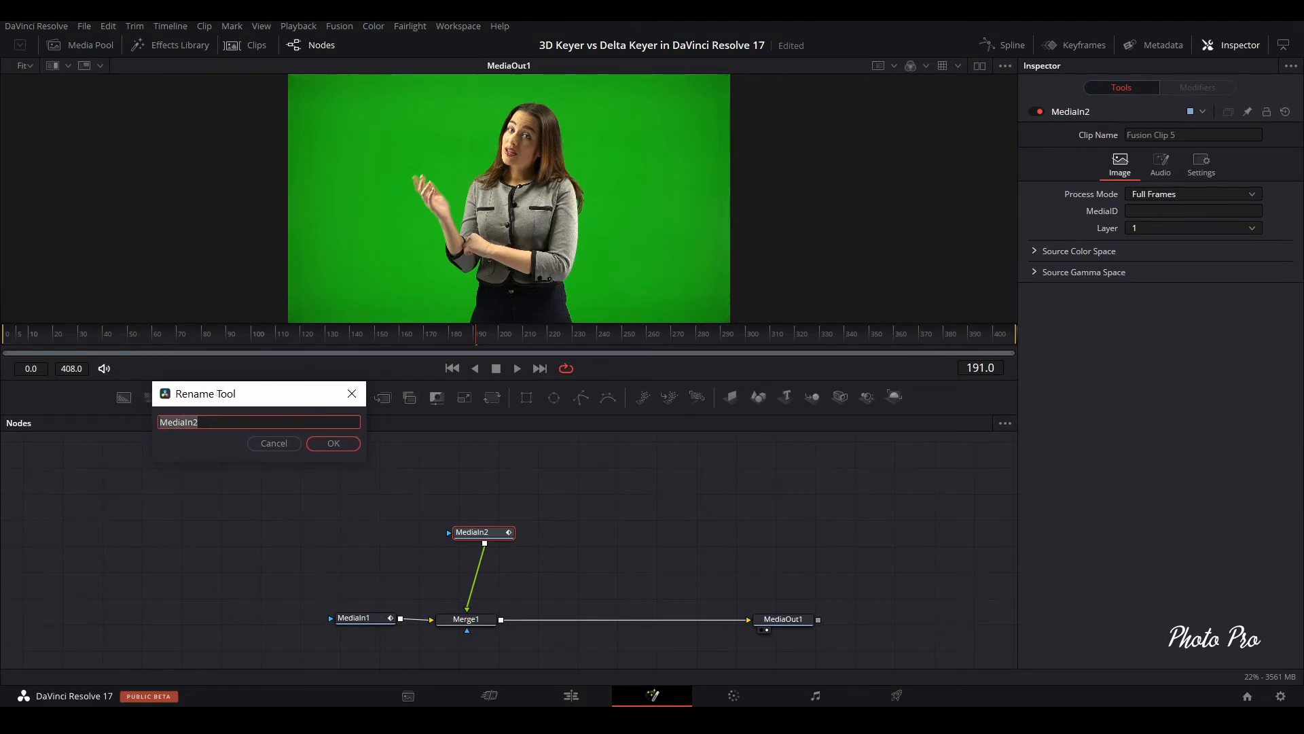
pyautogui.write('Green')
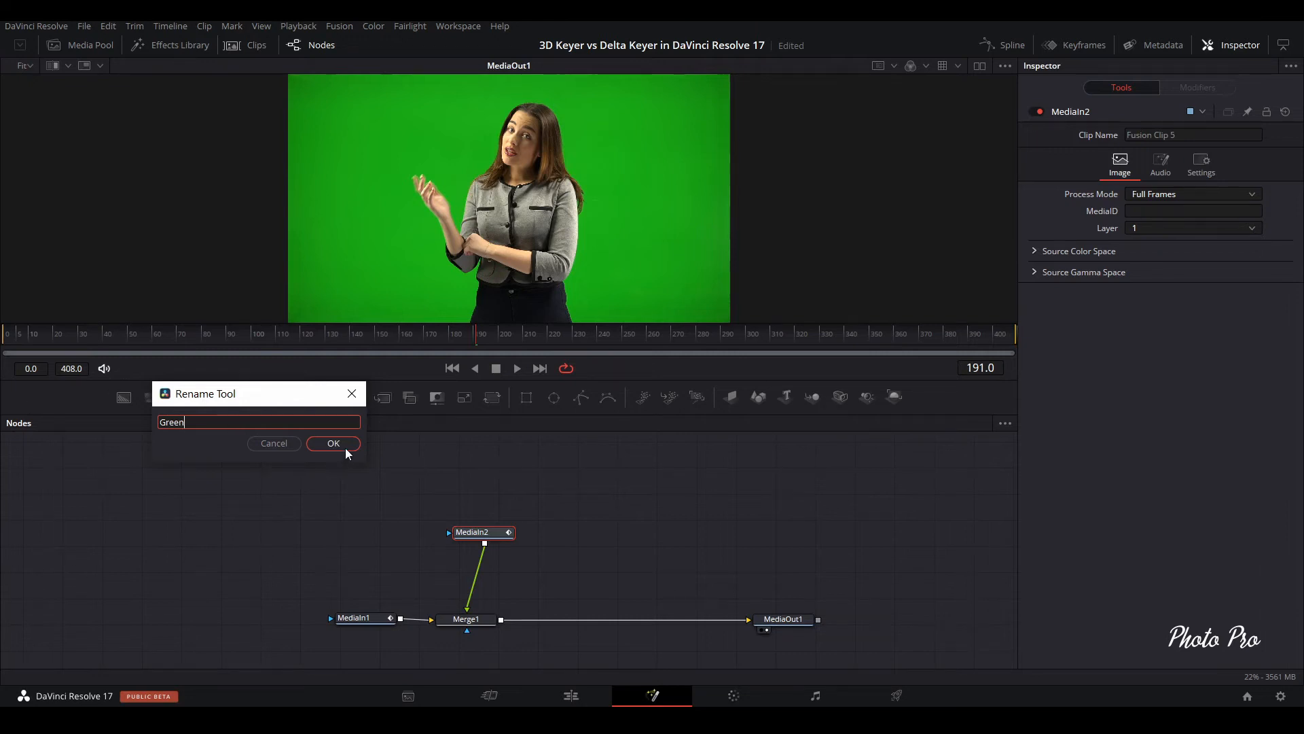
pyautogui.click(333, 443)
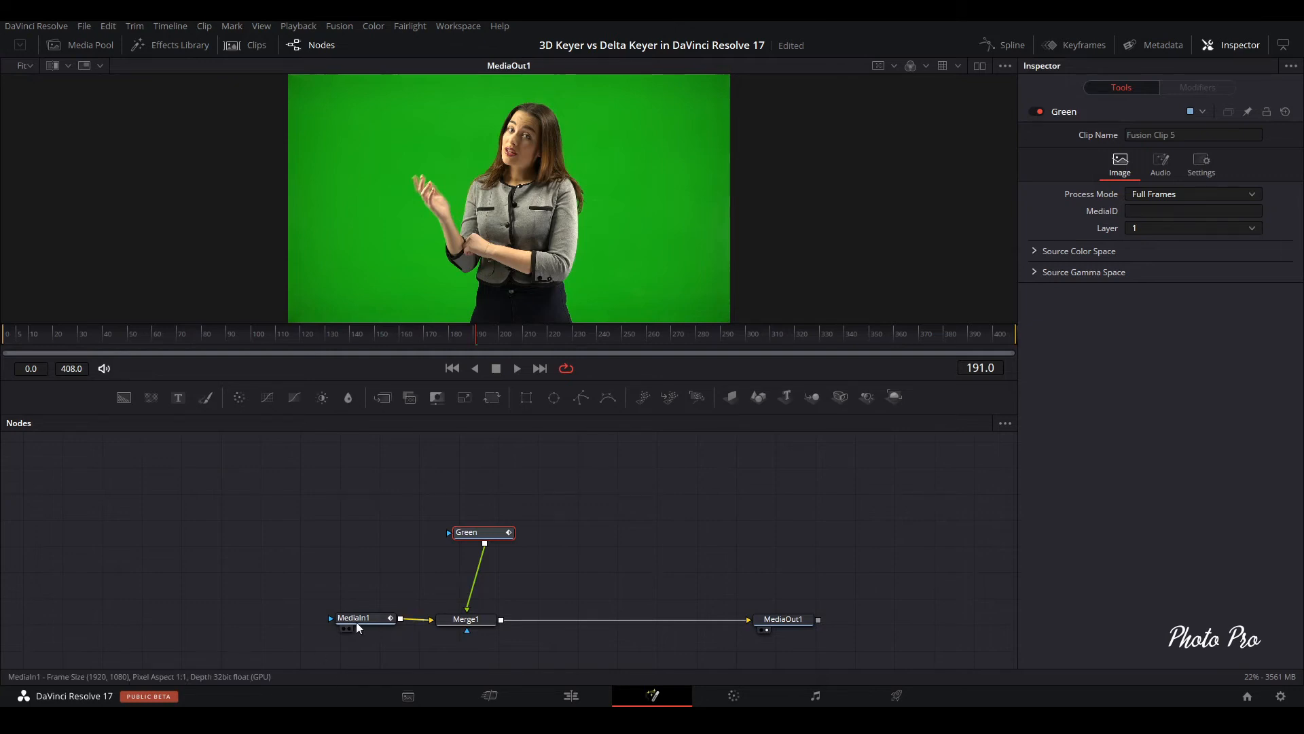
# Rename MediaIn1 to Background and select the Green node
pyautogui.click(358, 618)
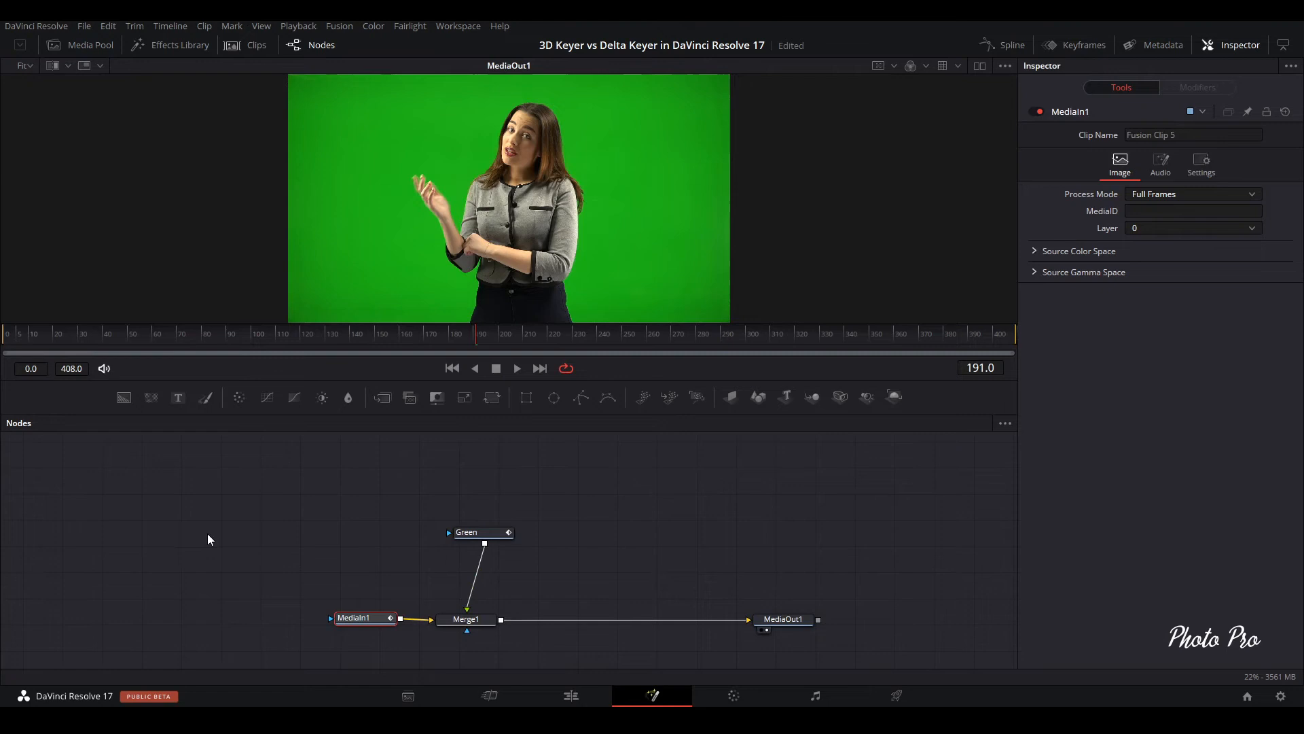
pyautogui.doubleClick(354, 618)
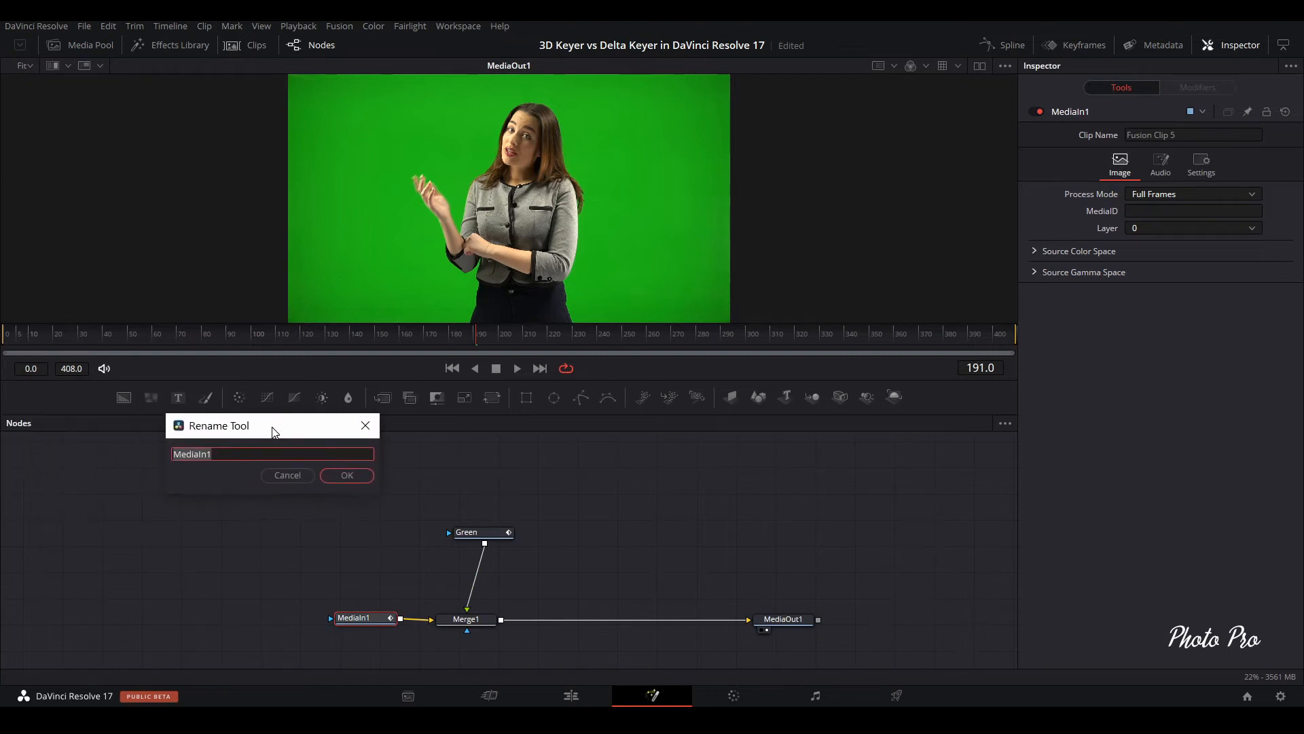
pyautogui.write('Background')
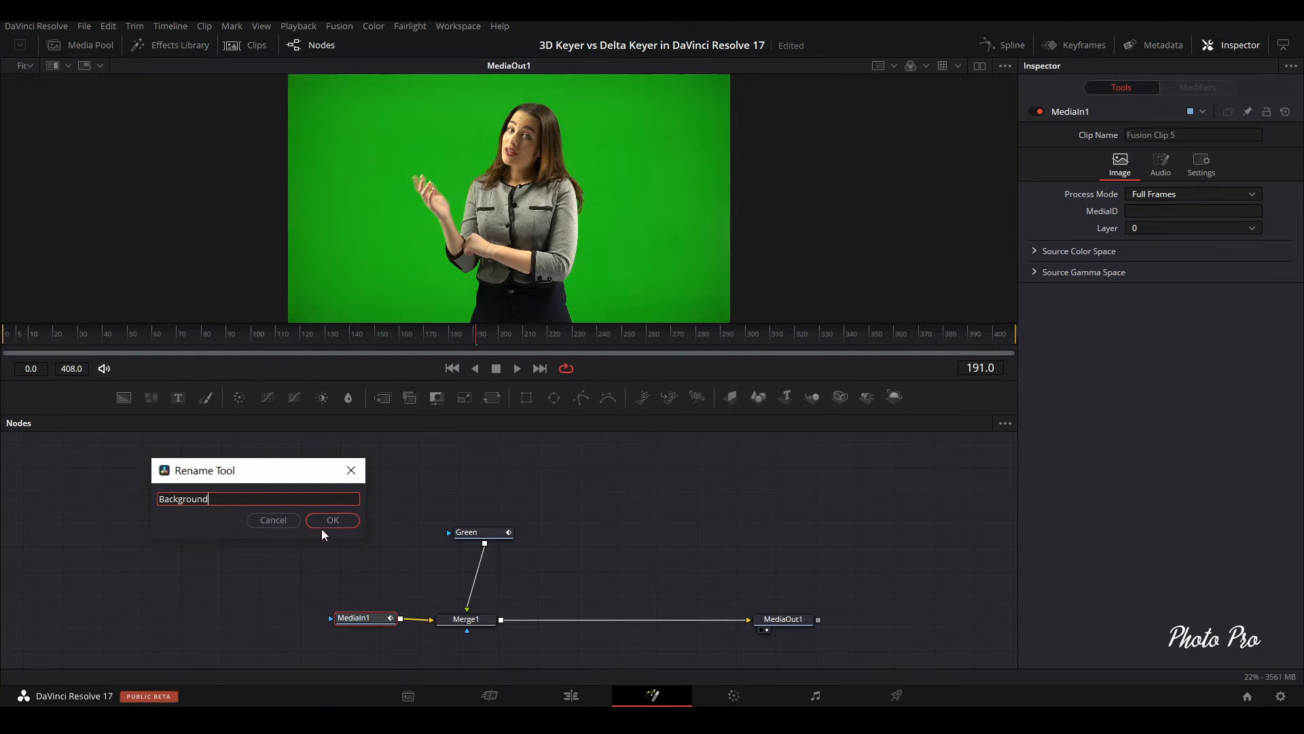
pyautogui.click(331, 521)
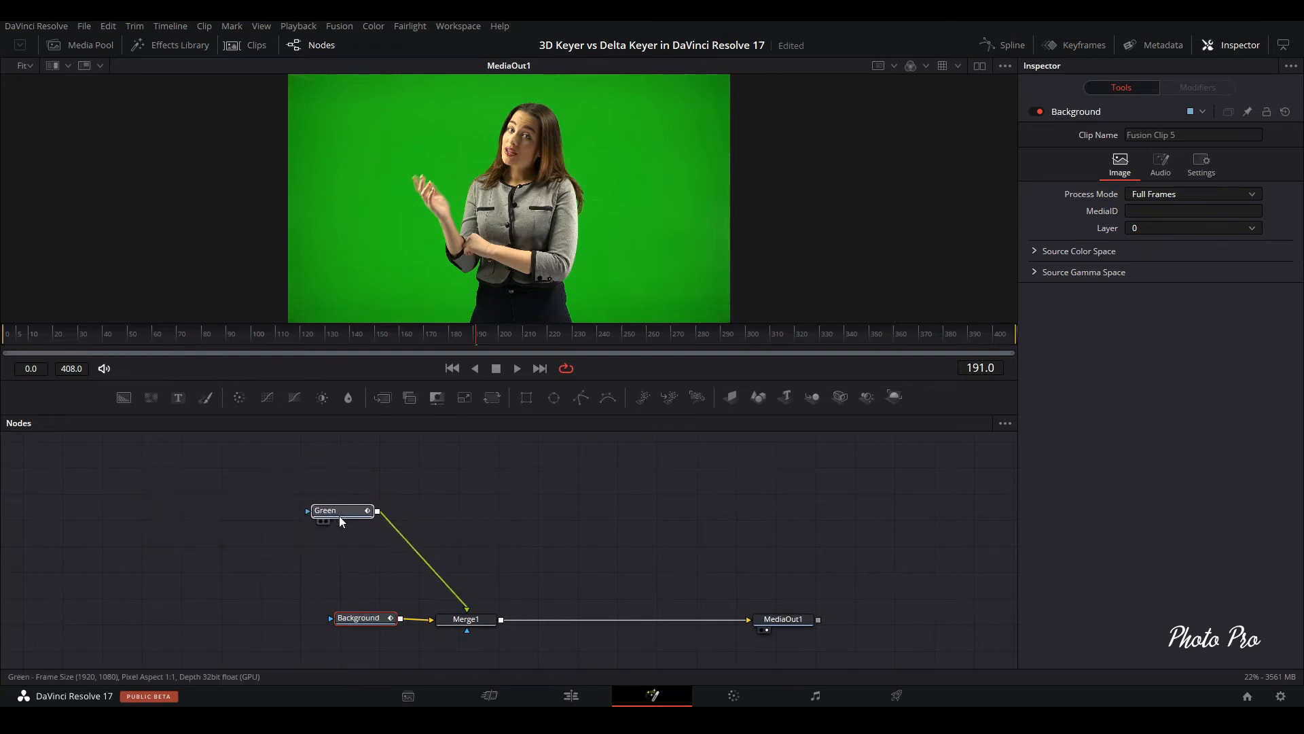
pyautogui.click(341, 509)
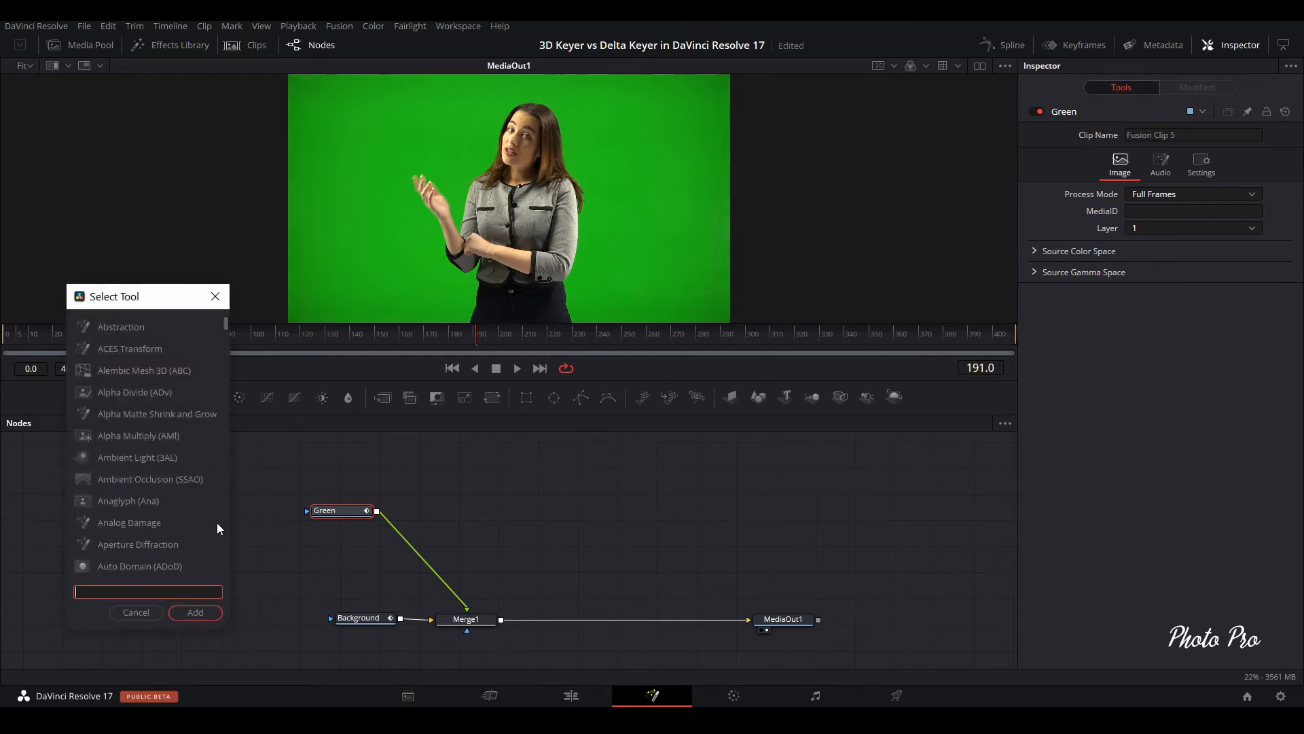
# Add a Delta Keyer via 'del' and place it between the Green input and Merge1
pyautogui.write('del')
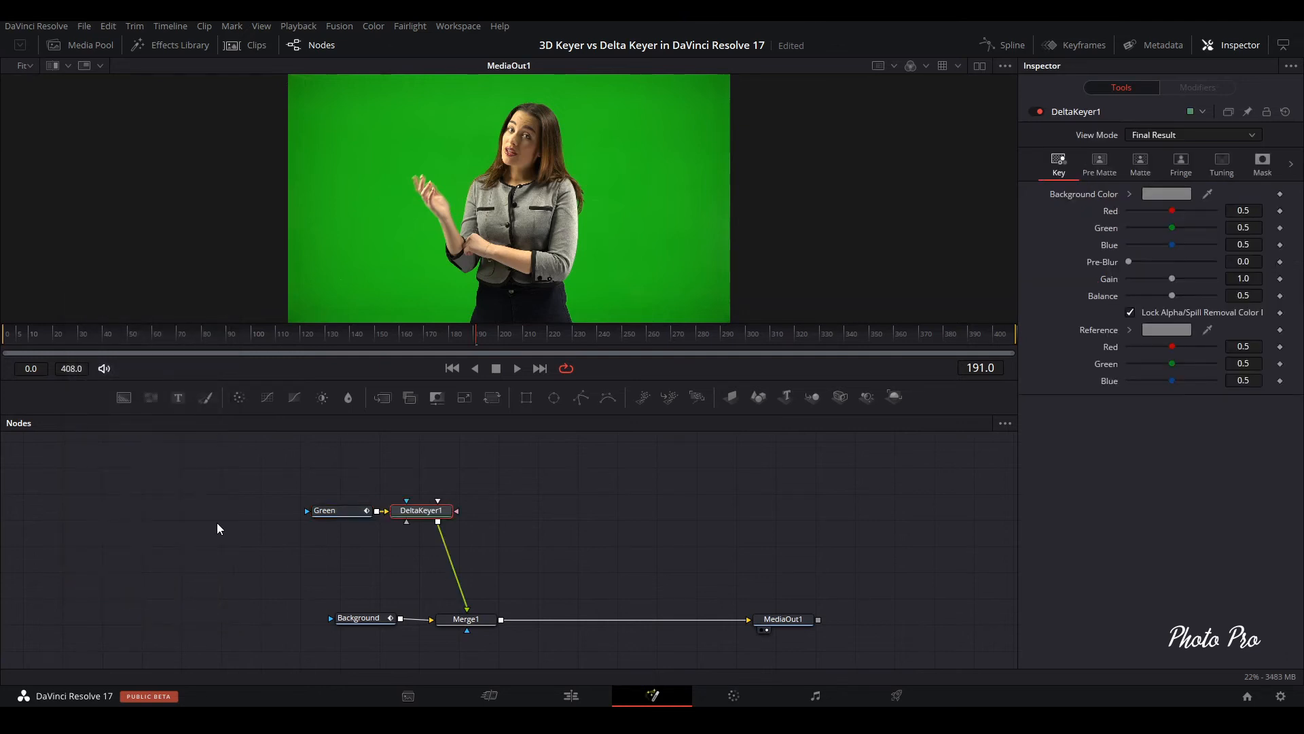
pyautogui.moveTo(421, 509); pyautogui.dragTo(421, 554)
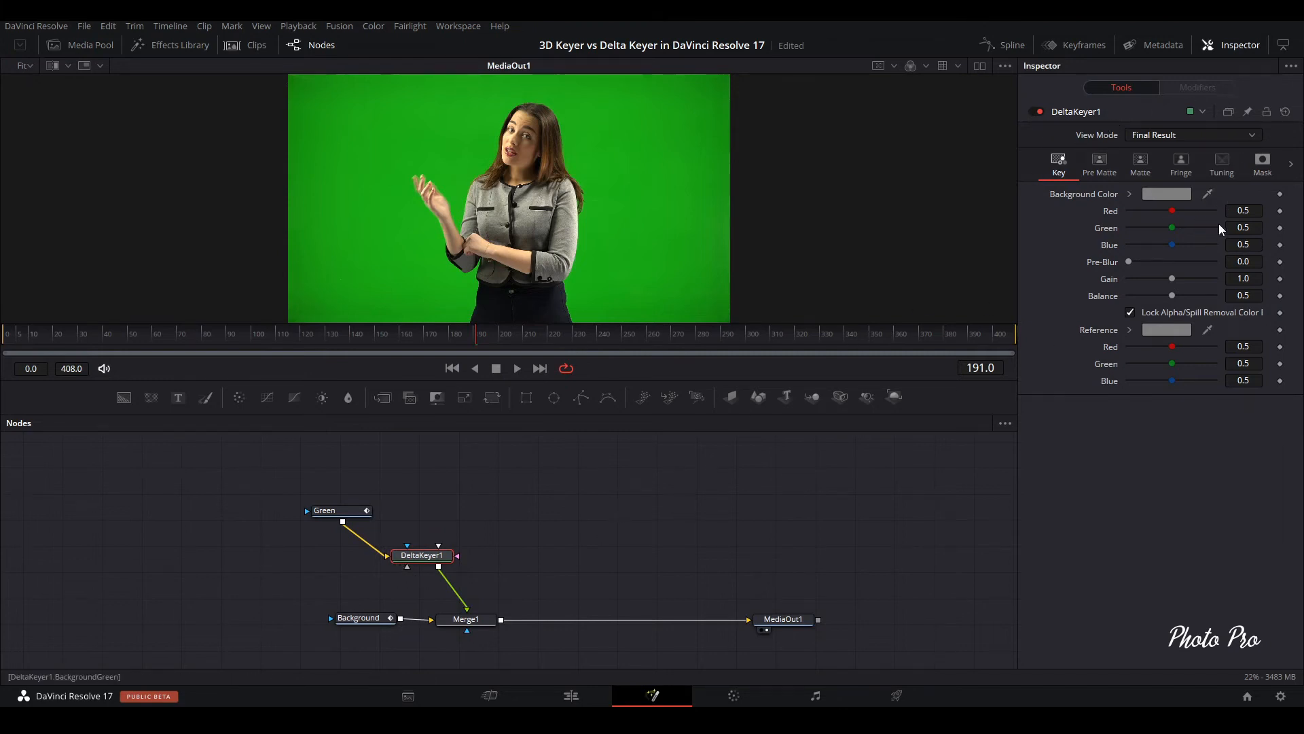
pyautogui.moveTo(1210, 208)
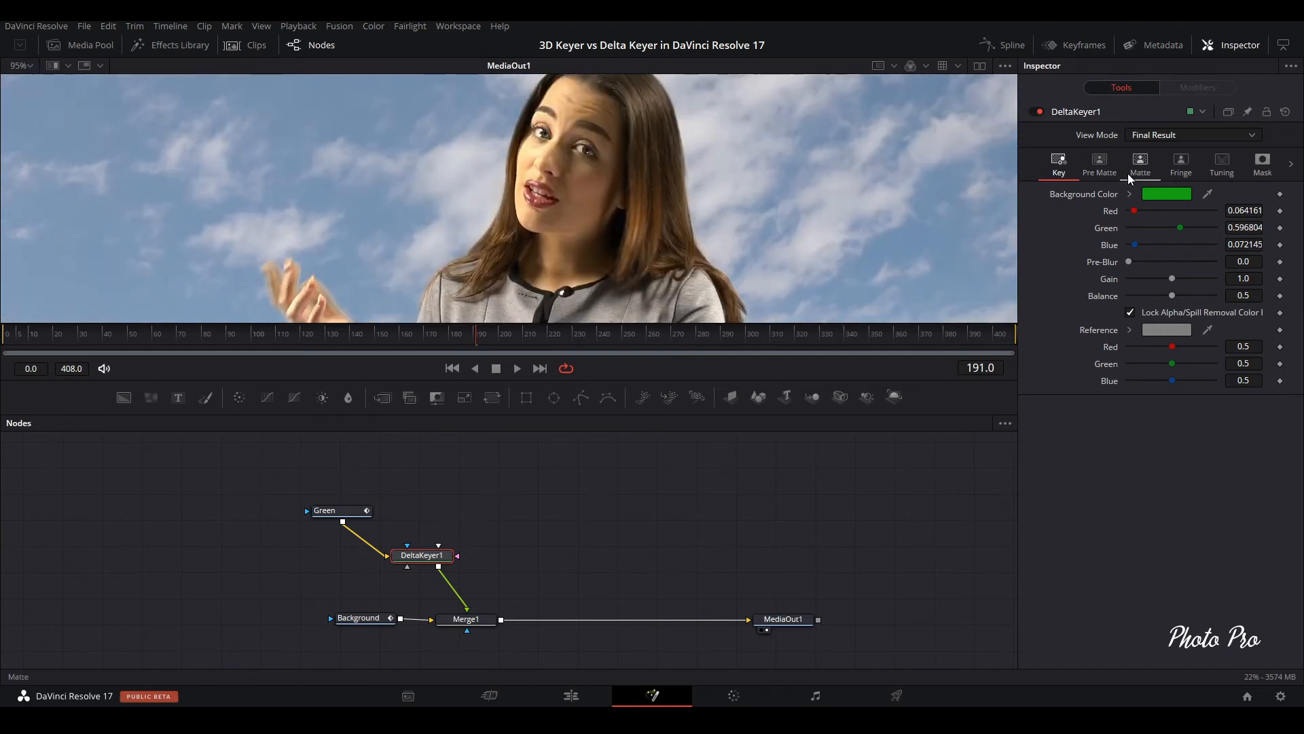
# In the Matte settings, nudge Erode/Dilate and add a very slight edge blur
pyautogui.click(1140, 165)
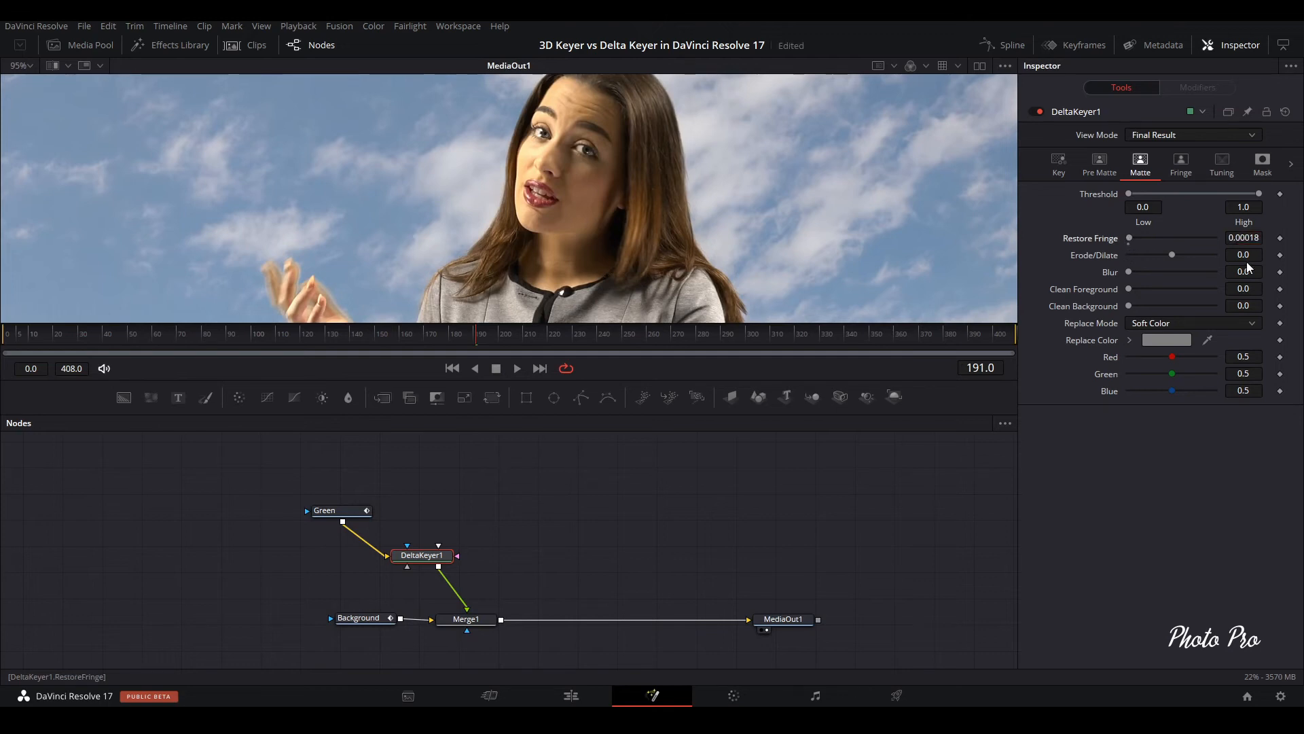
pyautogui.click(1244, 254)
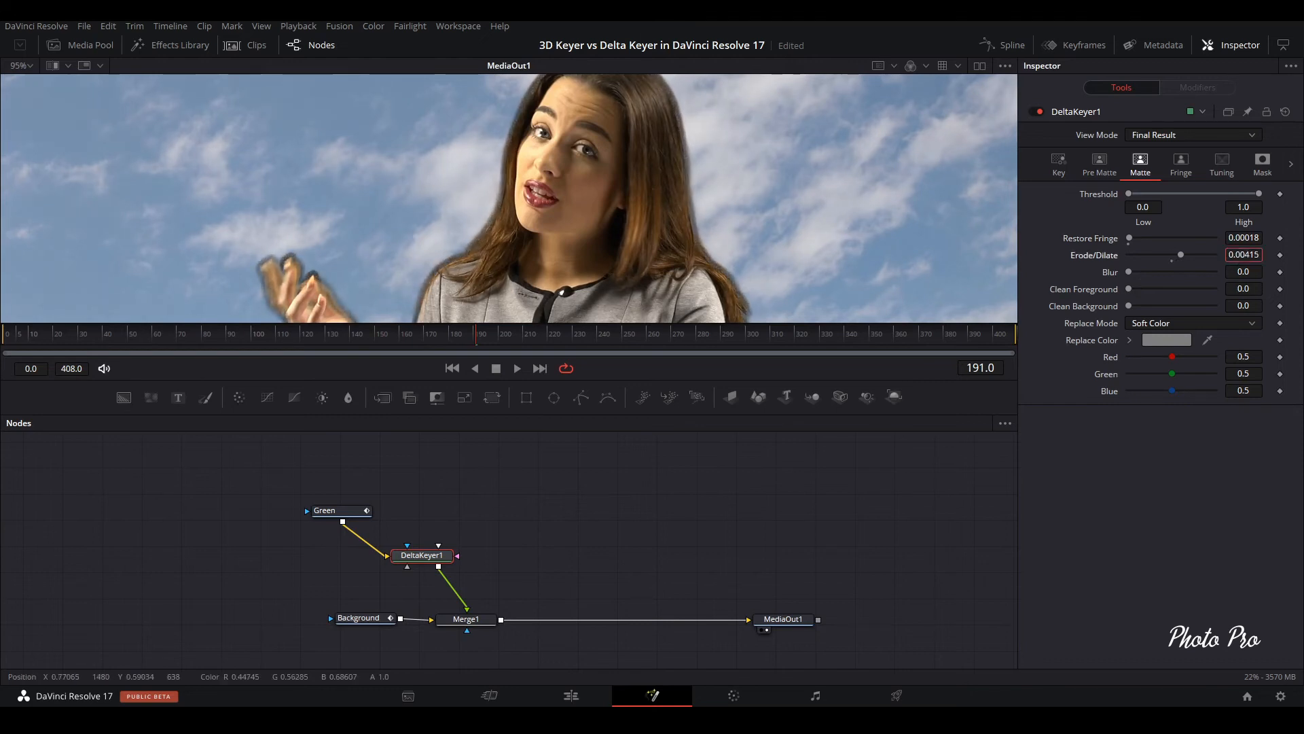
pyautogui.moveTo(1179, 255); pyautogui.dragTo(1175, 254)
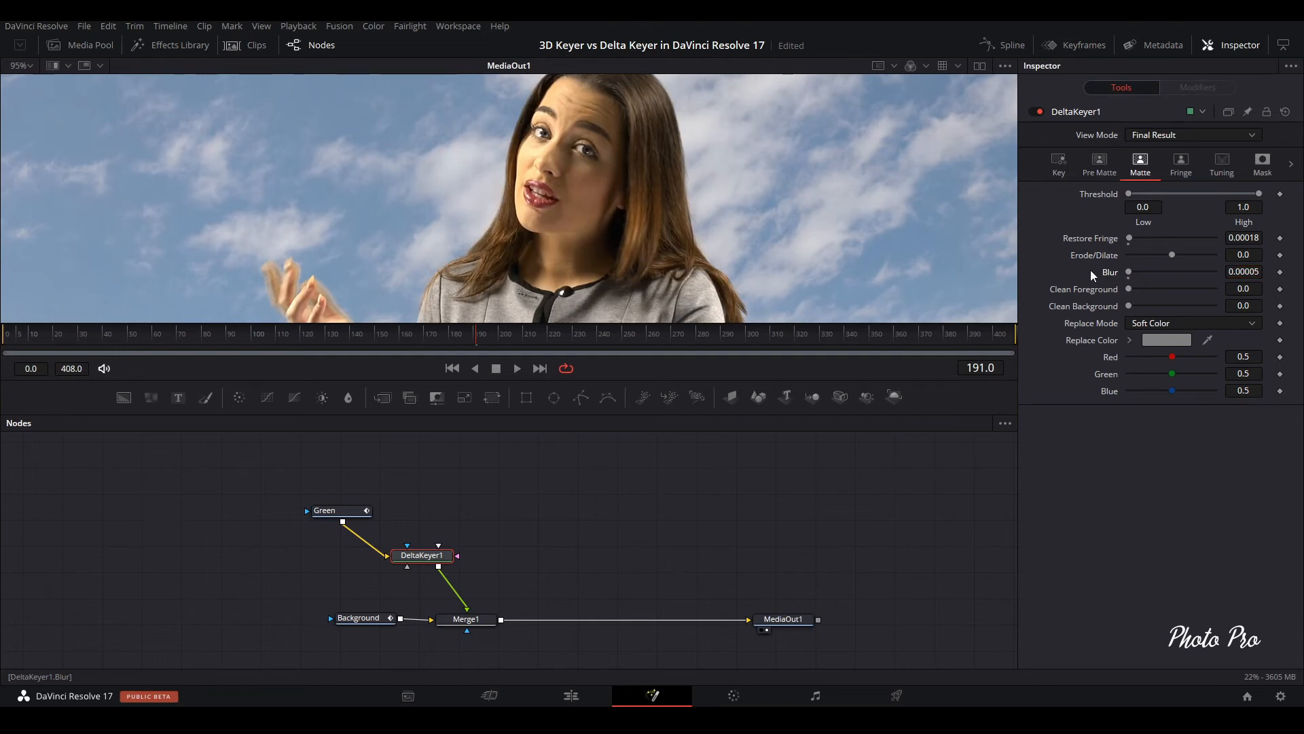
pyautogui.moveTo(1082, 310)
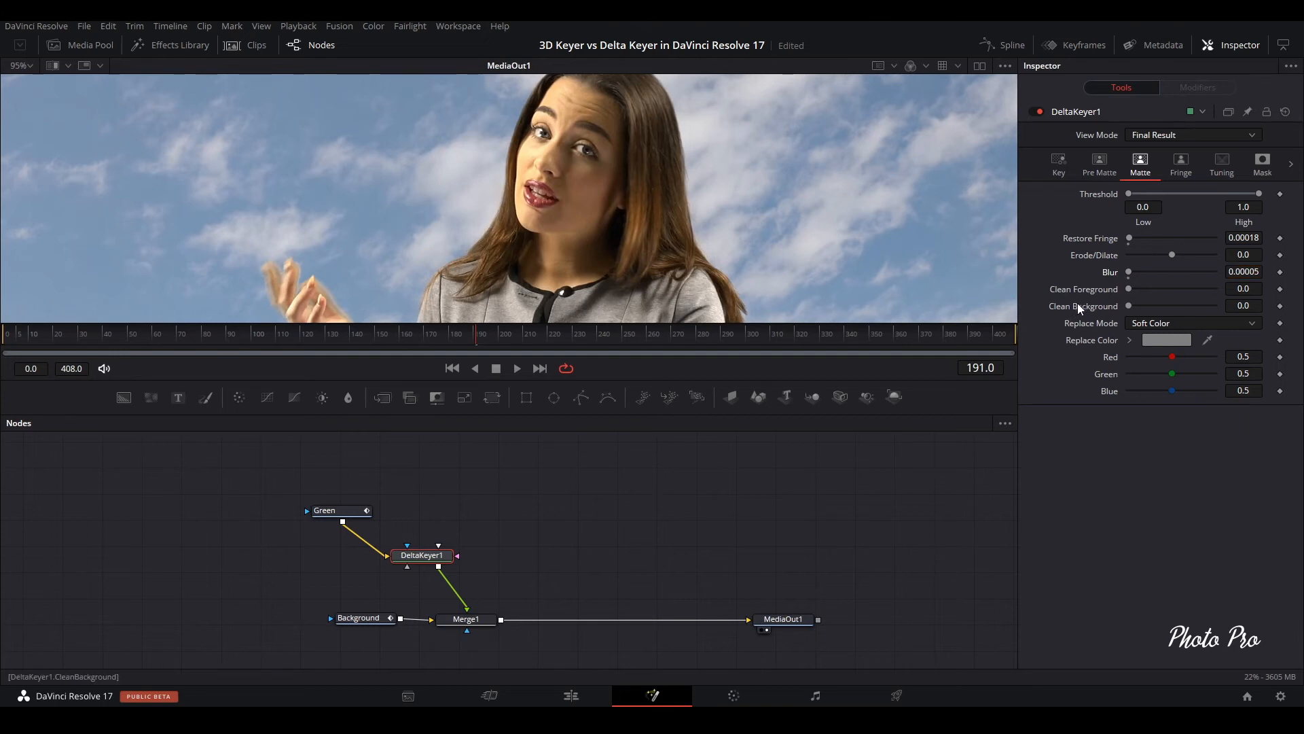
pyautogui.moveTo(1096, 326)
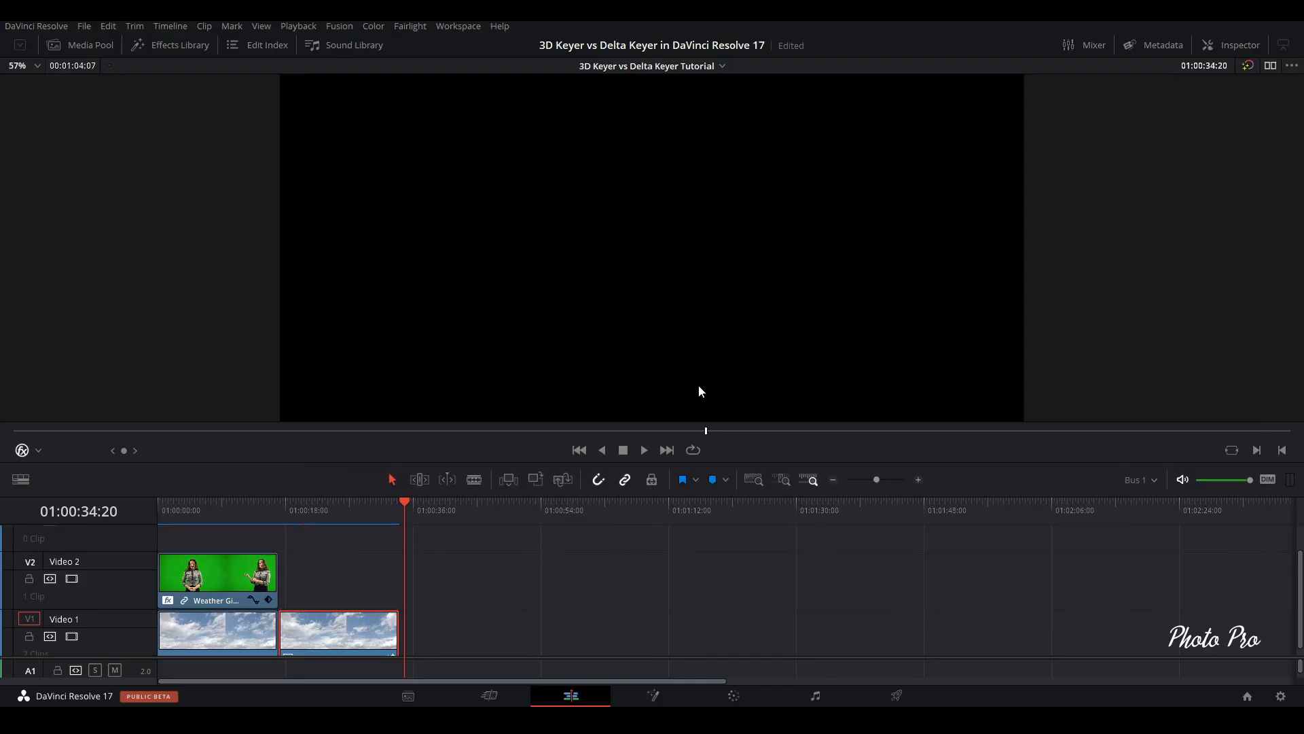
pyautogui.moveTo(208, 508)
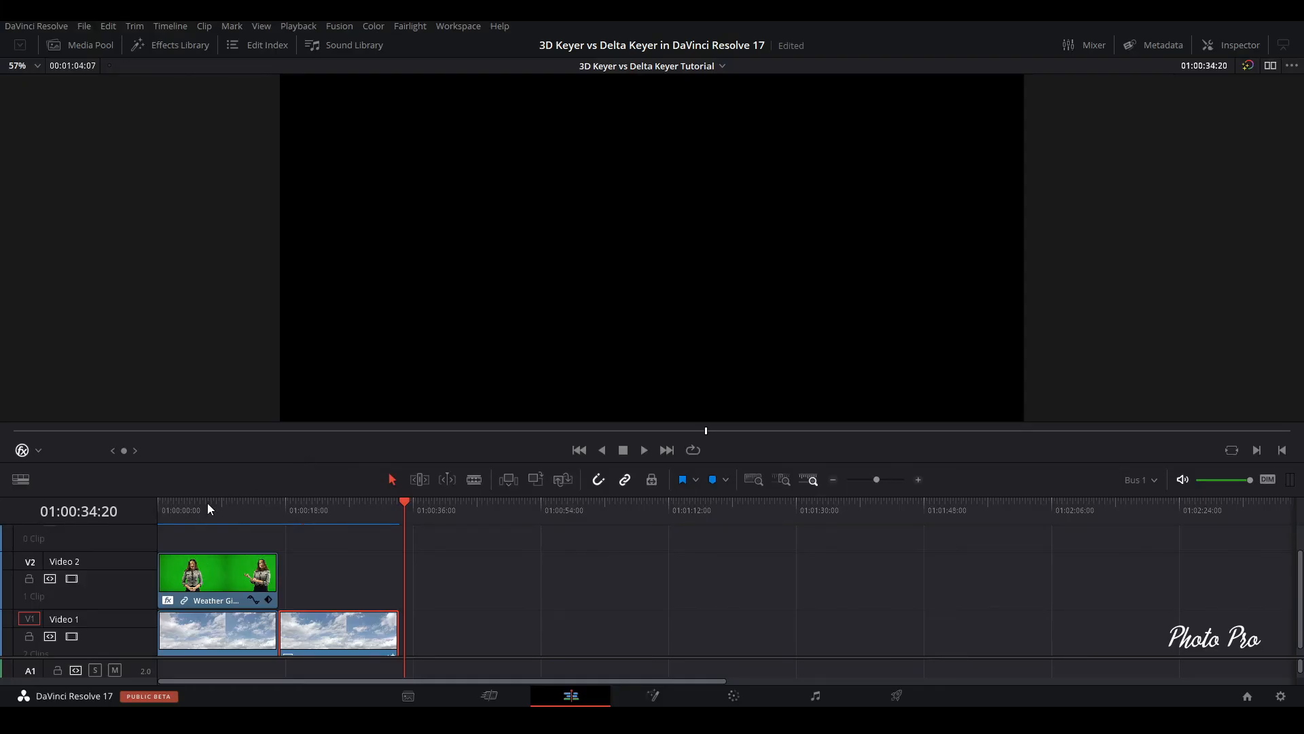
# Scrub the ruler over the 3D-keyed clip, then the Delta Keyer composite, to compare
pyautogui.click(208, 509)
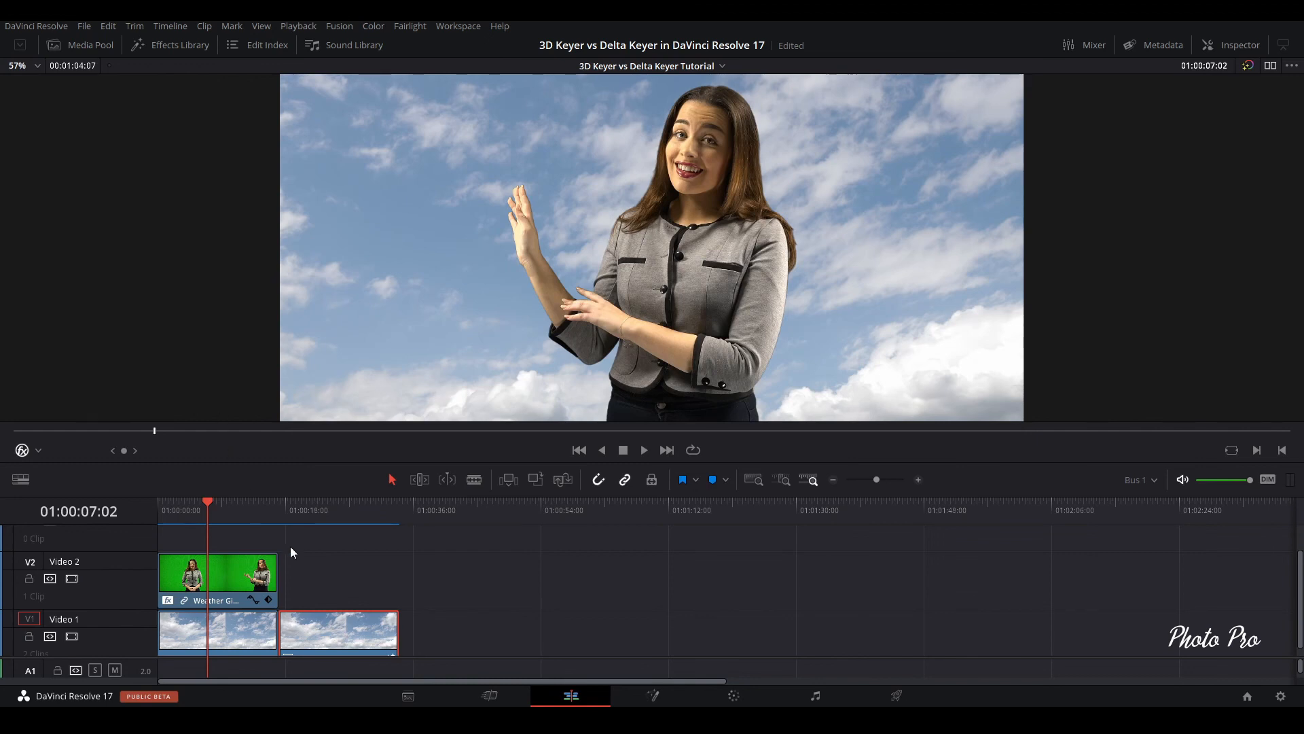
pyautogui.click(337, 505)
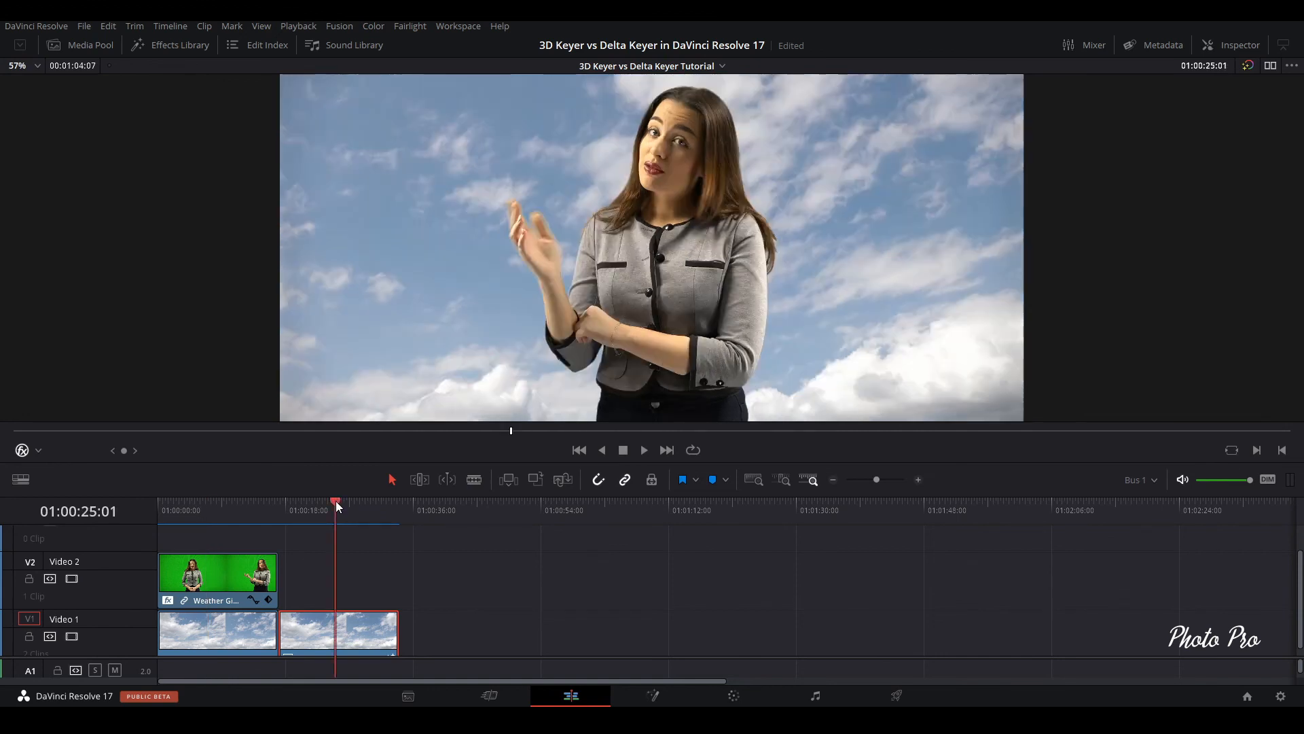
pyautogui.moveTo(535, 554)
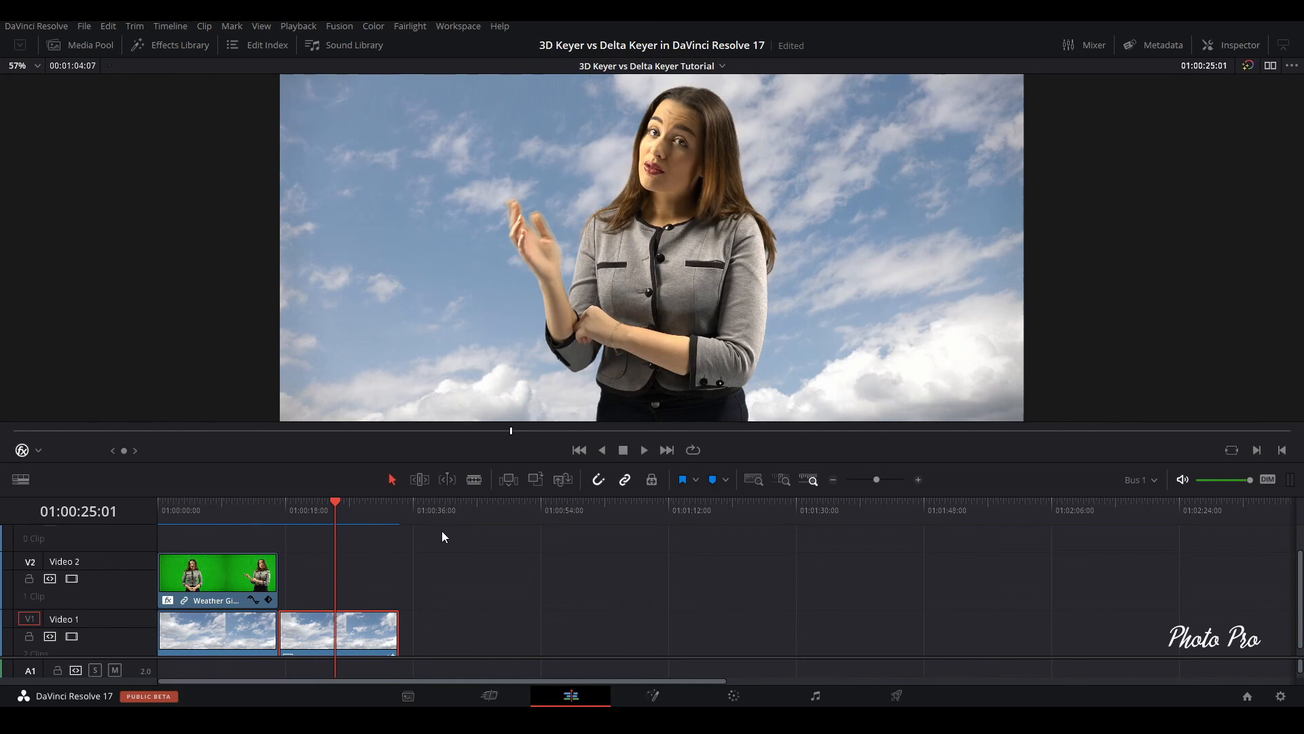
pyautogui.moveTo(414, 533)
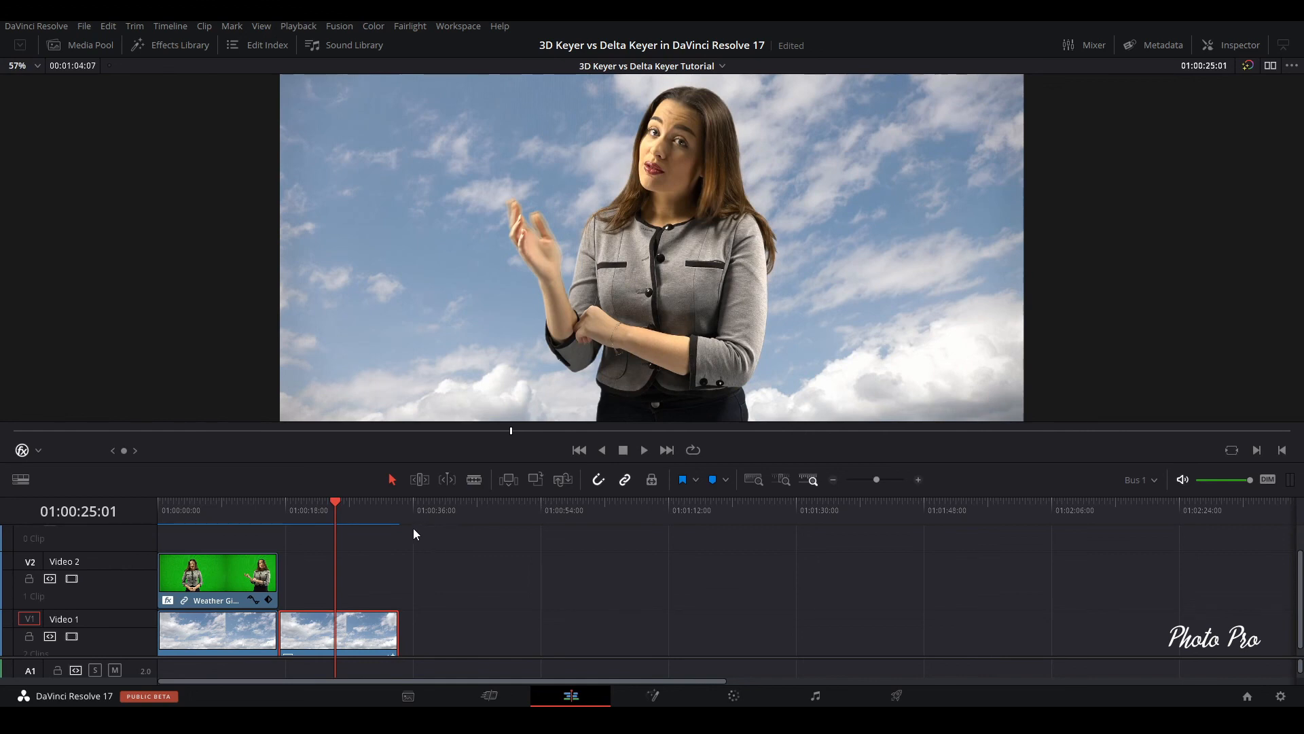
pyautogui.moveTo(353, 539)
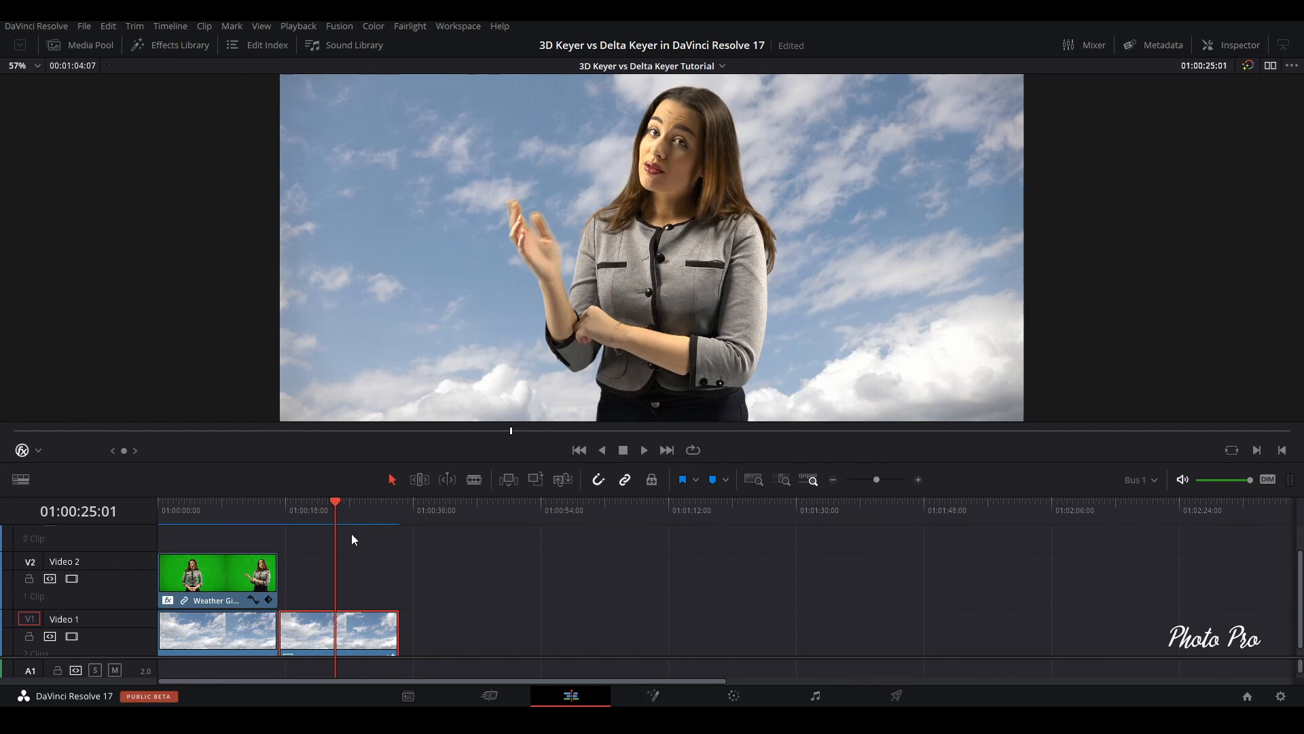
pyautogui.moveTo(221, 513)
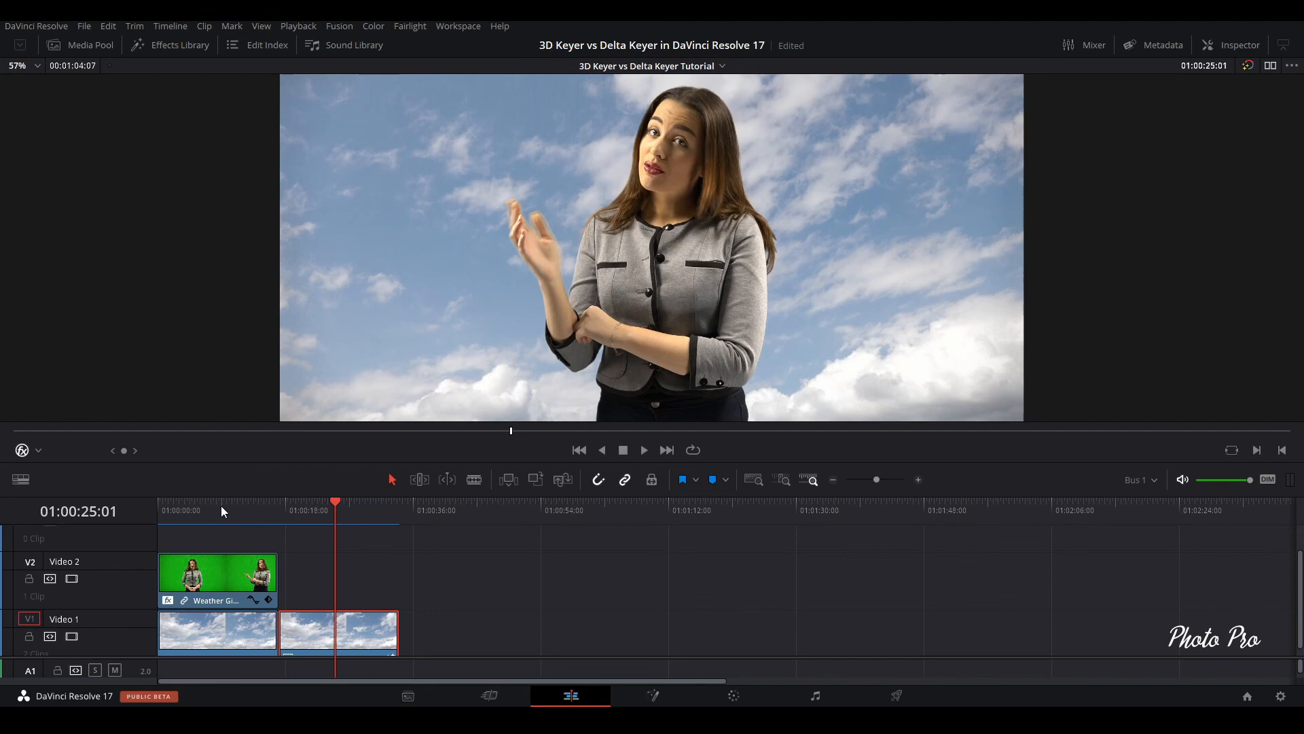
pyautogui.moveTo(212, 518)
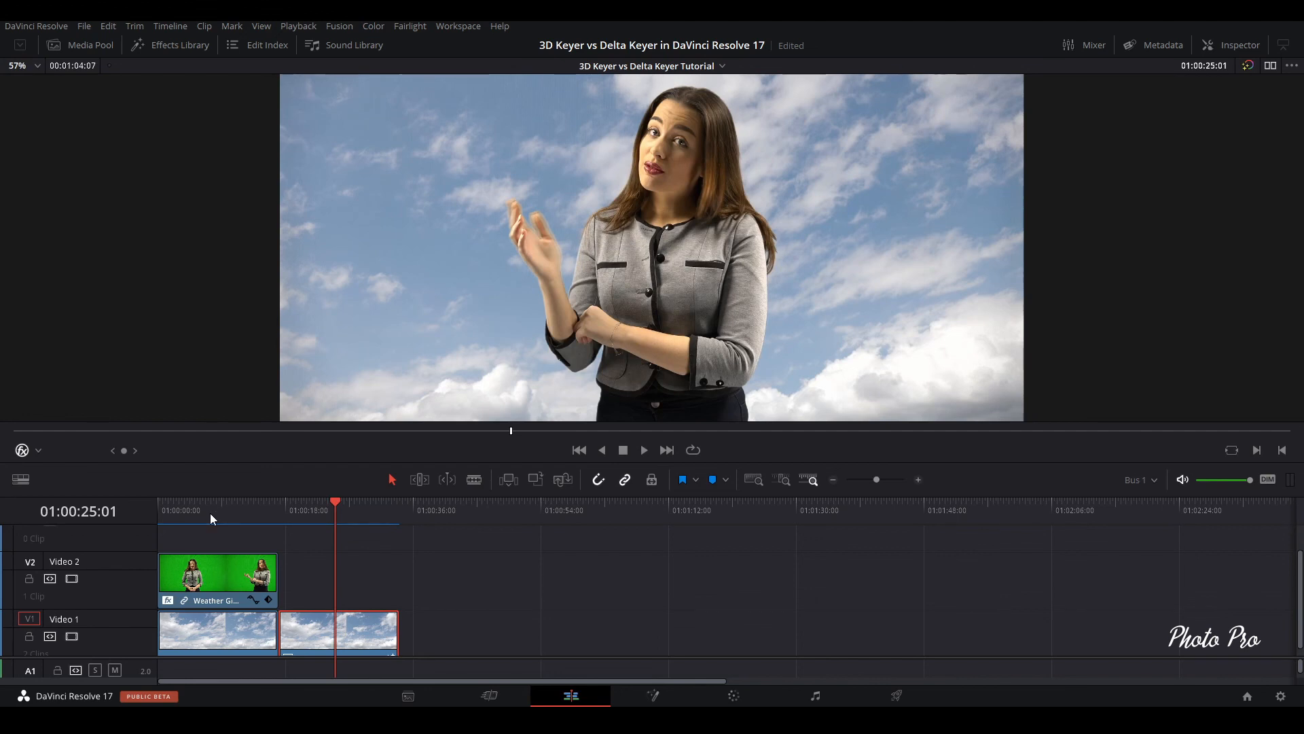